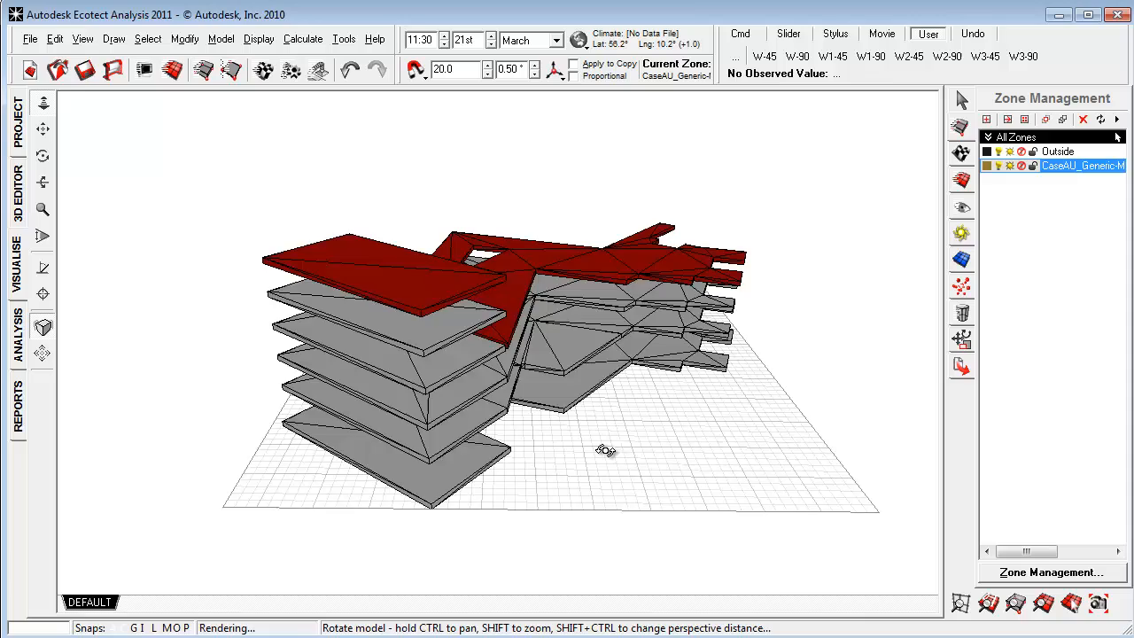
# Step: Orbit around the imported building to review its floors and roof from several sides
pyautogui.moveTo(607, 451); pyautogui.dragTo(576, 436)
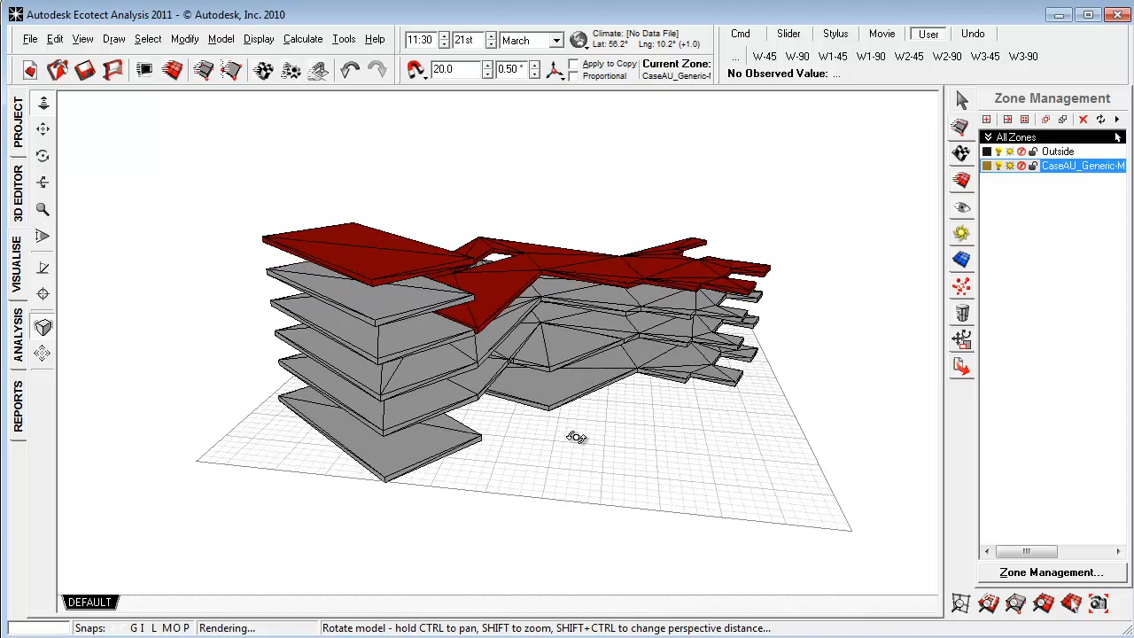
pyautogui.moveTo(576, 436); pyautogui.dragTo(585, 450)
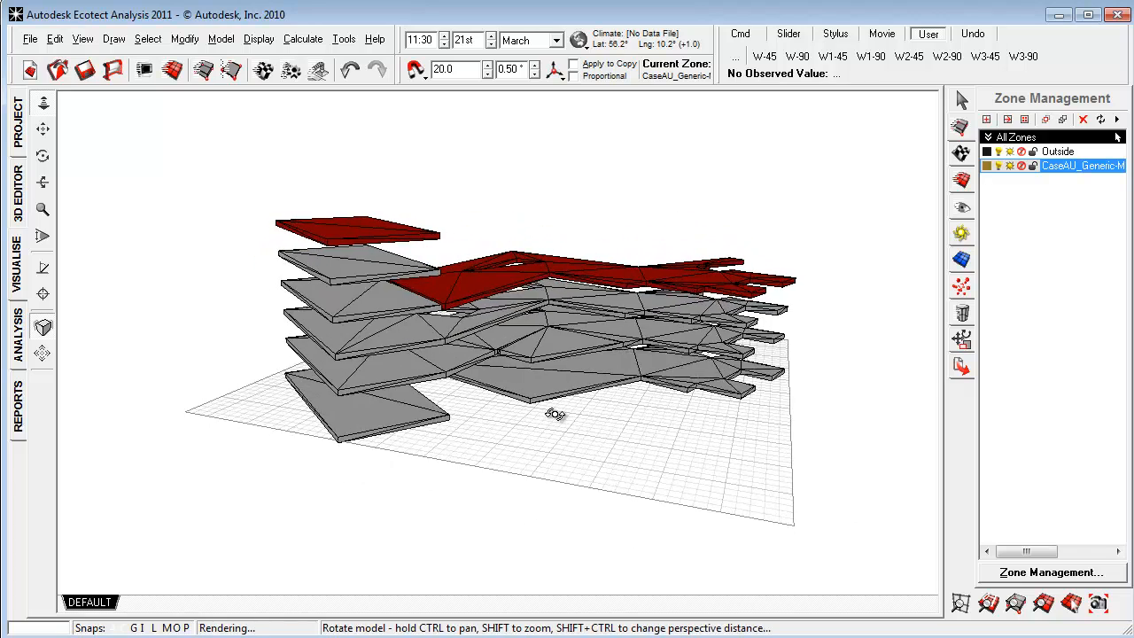
pyautogui.moveTo(553, 415); pyautogui.dragTo(424, 287)
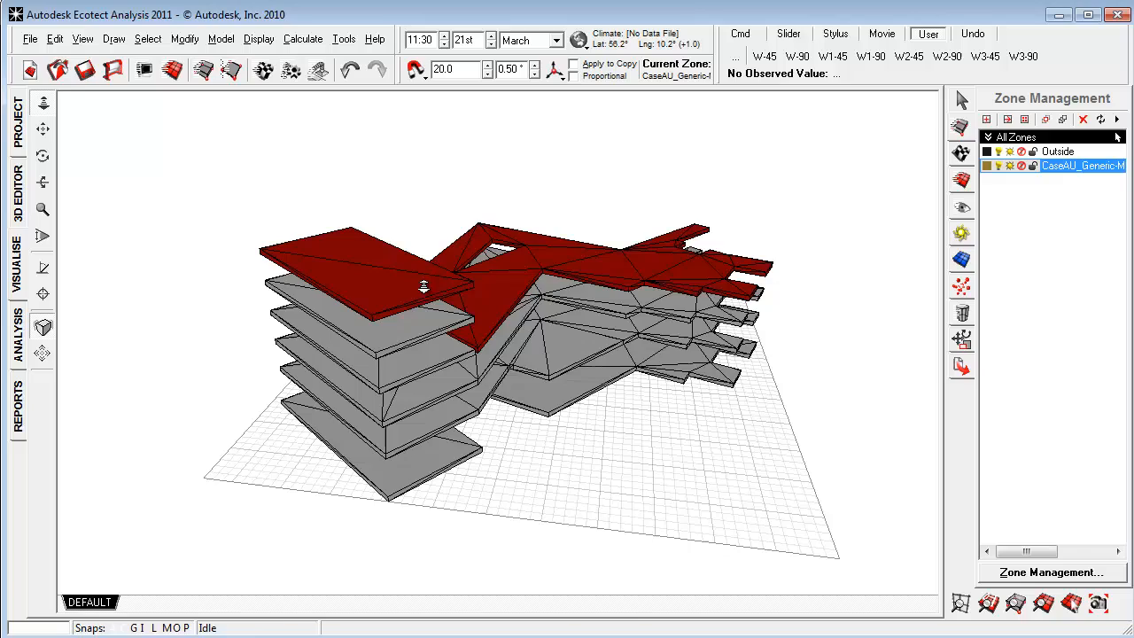
pyautogui.moveTo(423, 288); pyautogui.dragTo(358, 404)
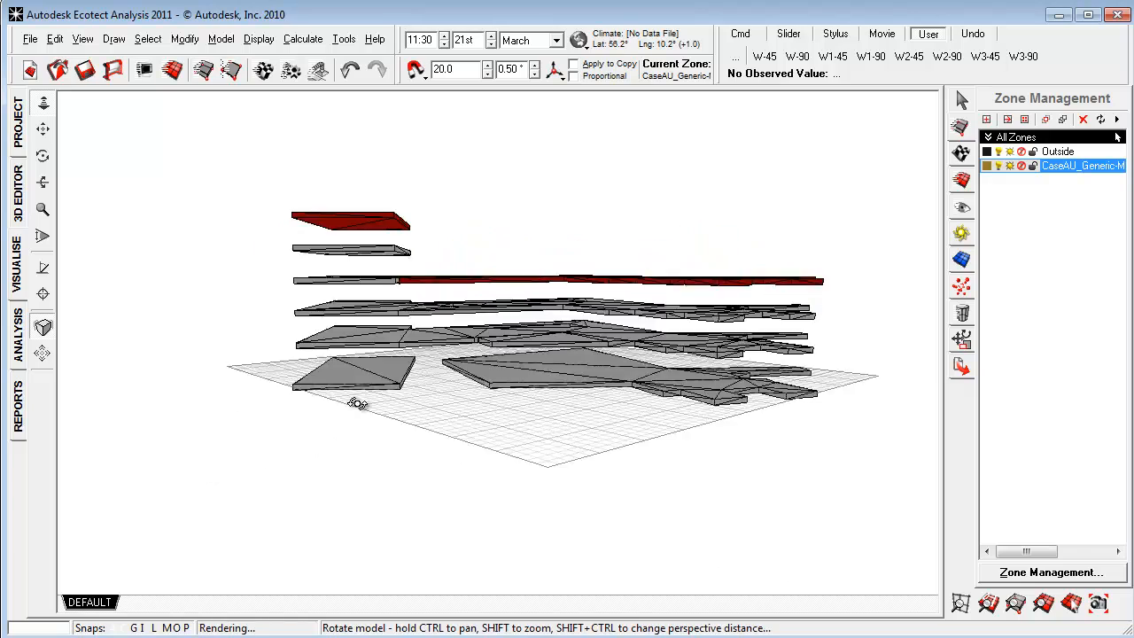
pyautogui.moveTo(355, 404); pyautogui.dragTo(434, 461)
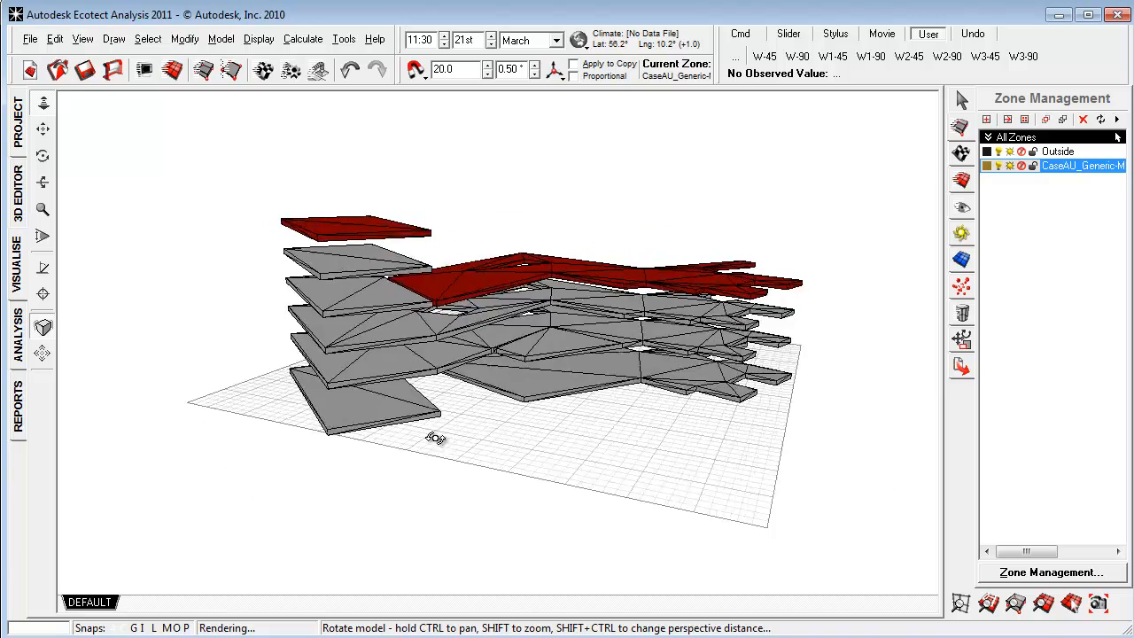
pyautogui.moveTo(434, 439); pyautogui.dragTo(740, 257)
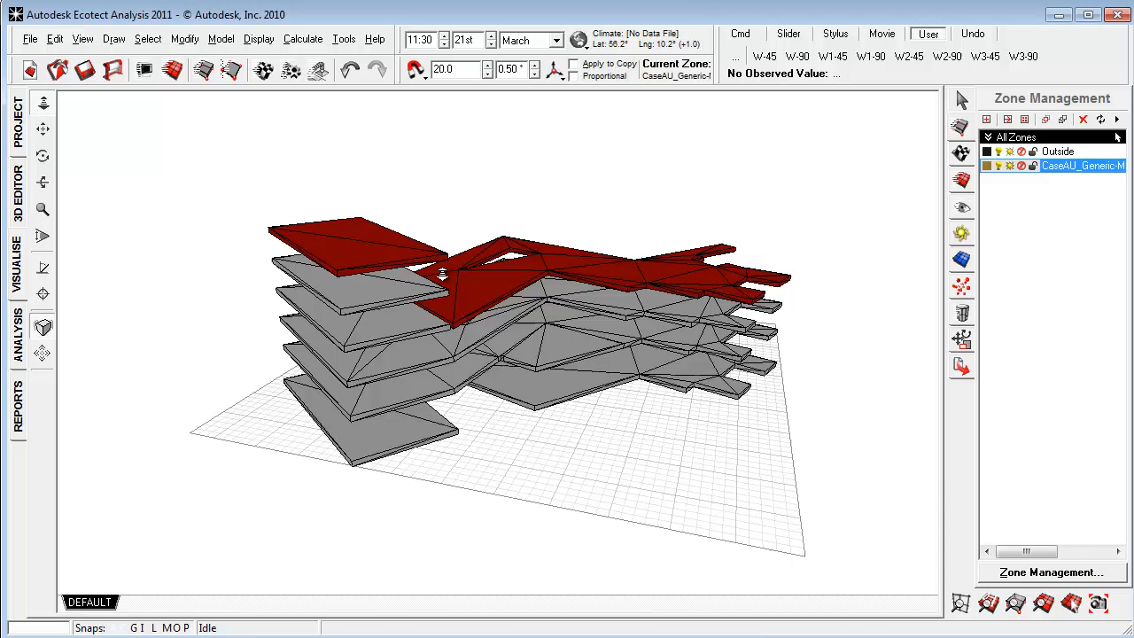
pyautogui.moveTo(443, 273); pyautogui.dragTo(581, 431)
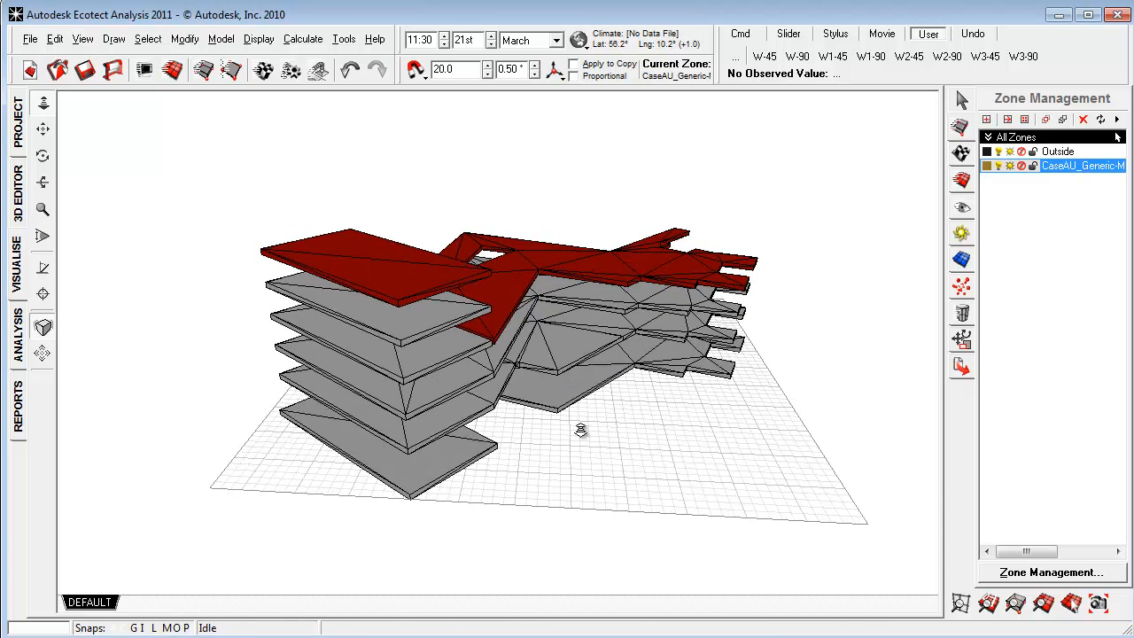
pyautogui.moveTo(544, 489)
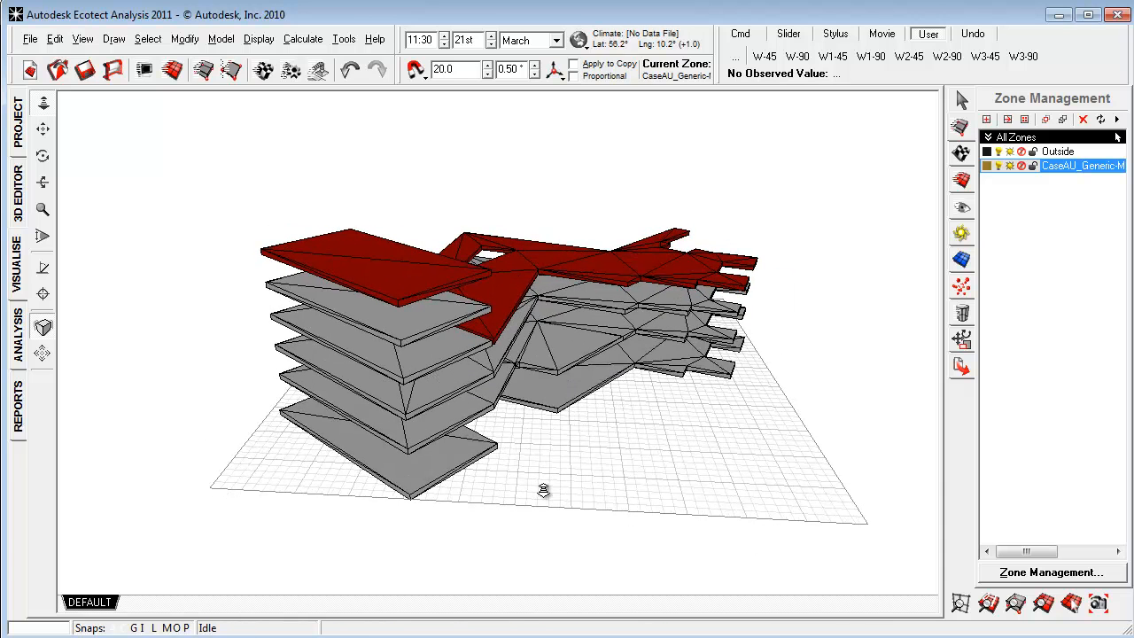
pyautogui.moveTo(542, 489); pyautogui.dragTo(567, 443)
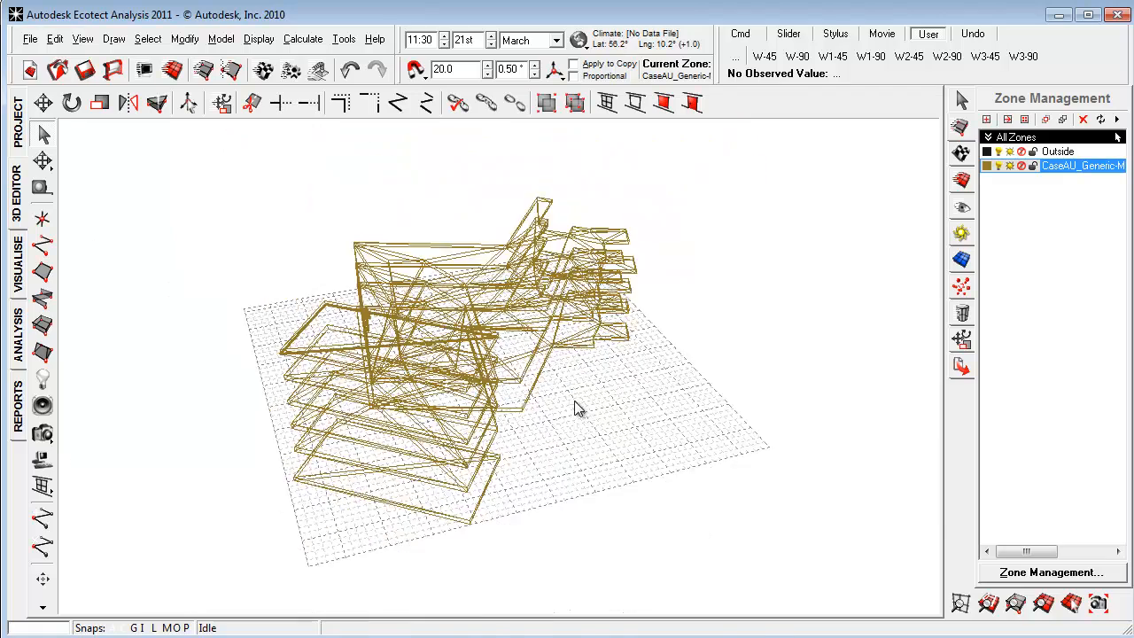
pyautogui.moveTo(576, 408); pyautogui.dragTo(550, 461)
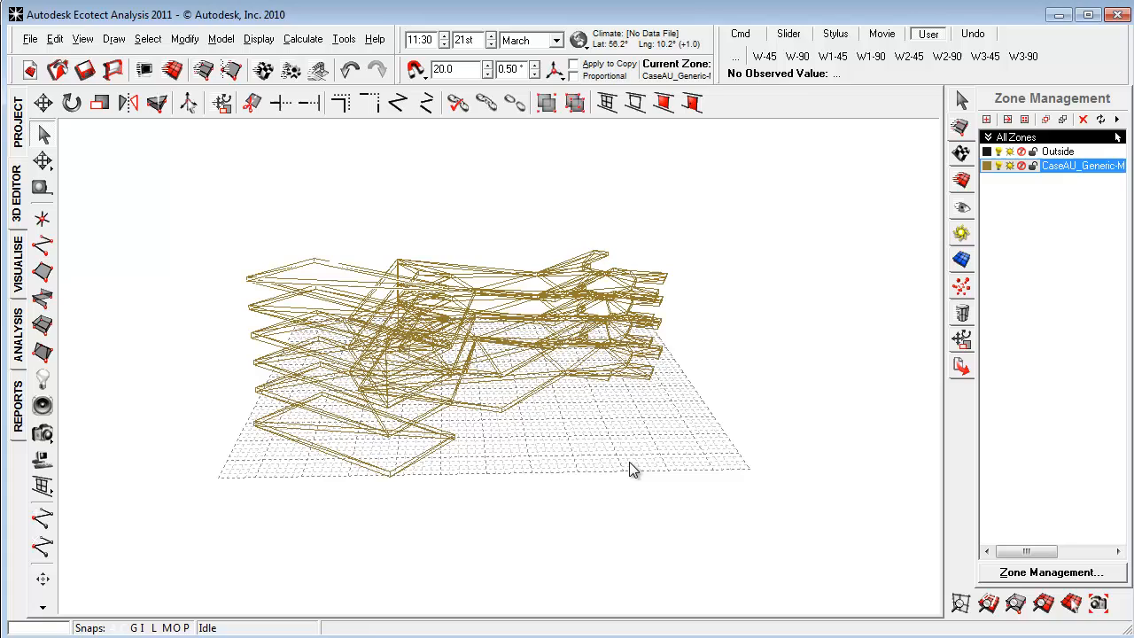
pyautogui.moveTo(634, 469); pyautogui.dragTo(517, 475)
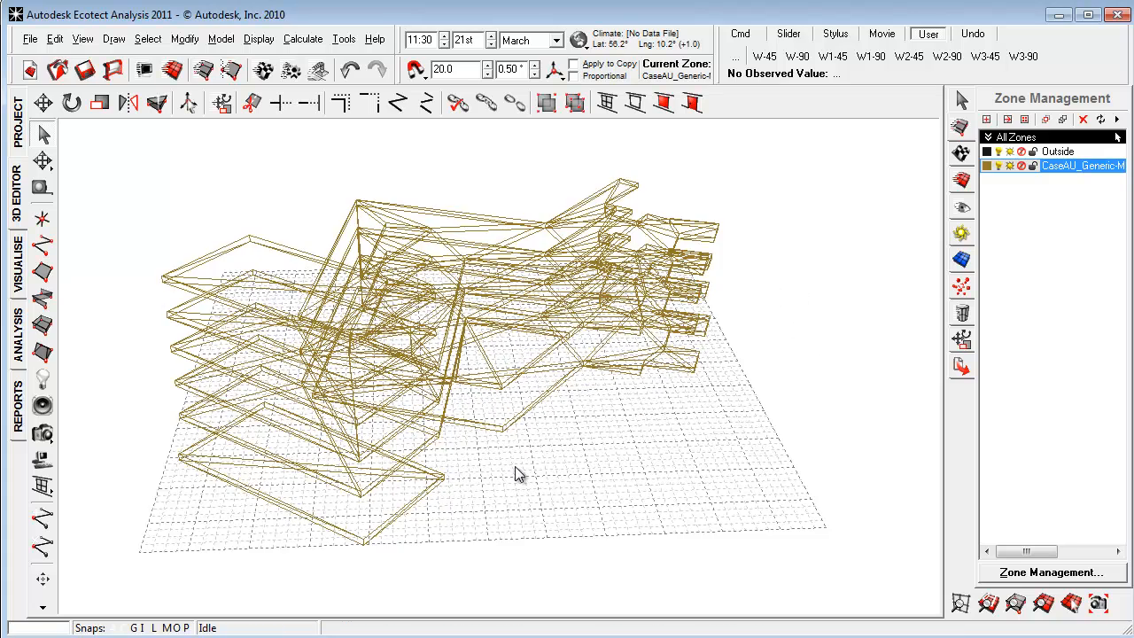
# Step: Select every object and run Modify > Merge Coincident Triangles on the whole model
pyautogui.rightClick(550, 486)
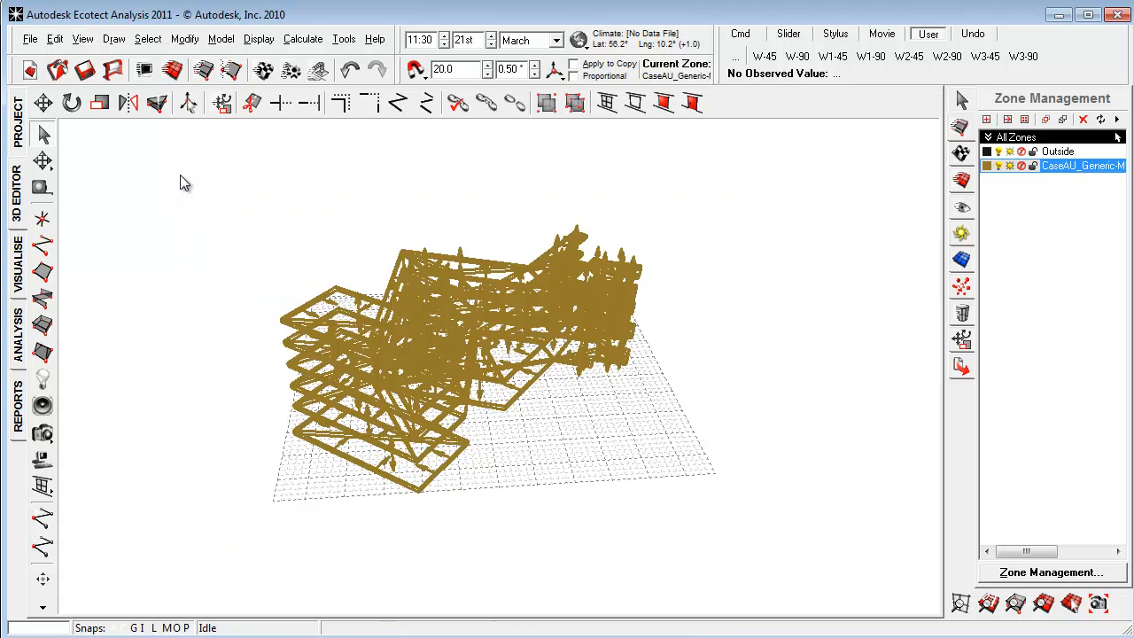
pyautogui.click(184, 39)
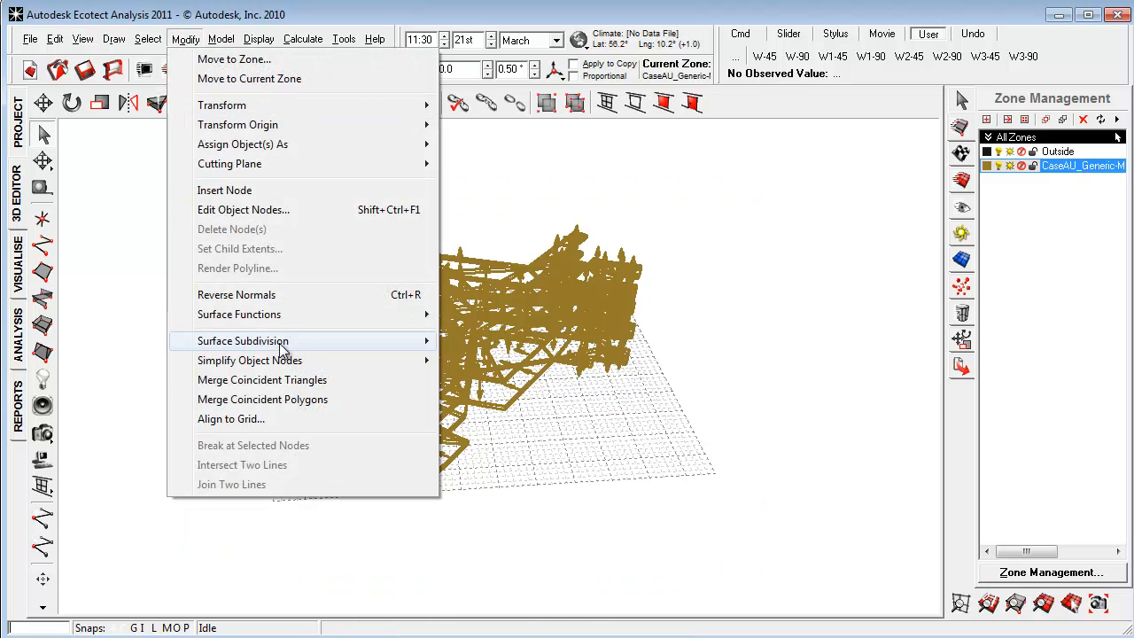
pyautogui.moveTo(292, 380)
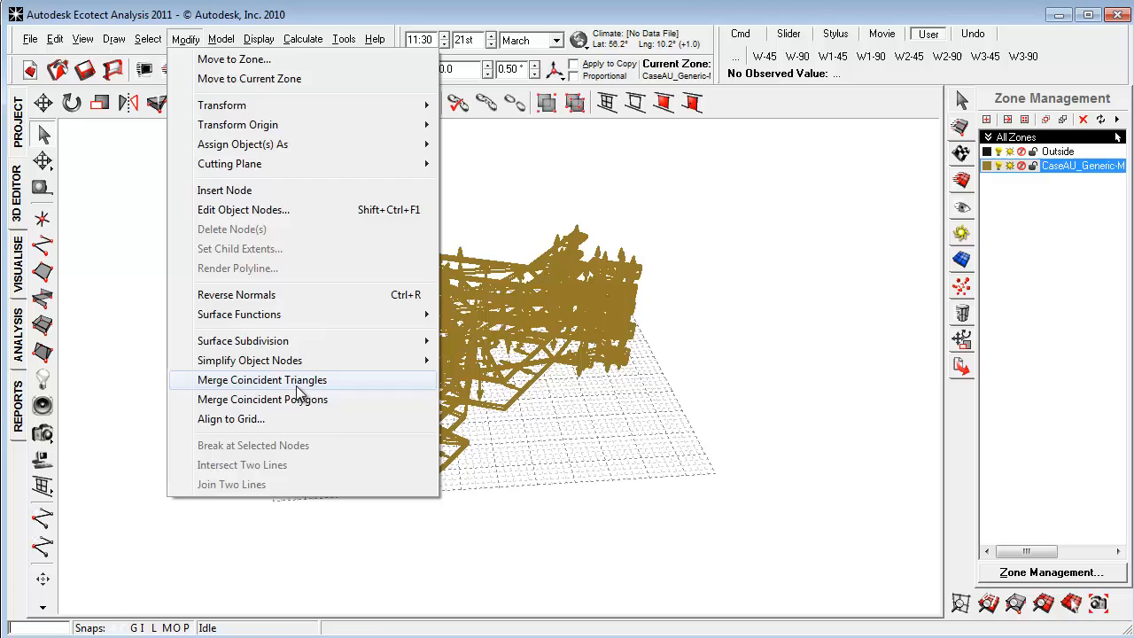
pyautogui.click(262, 380)
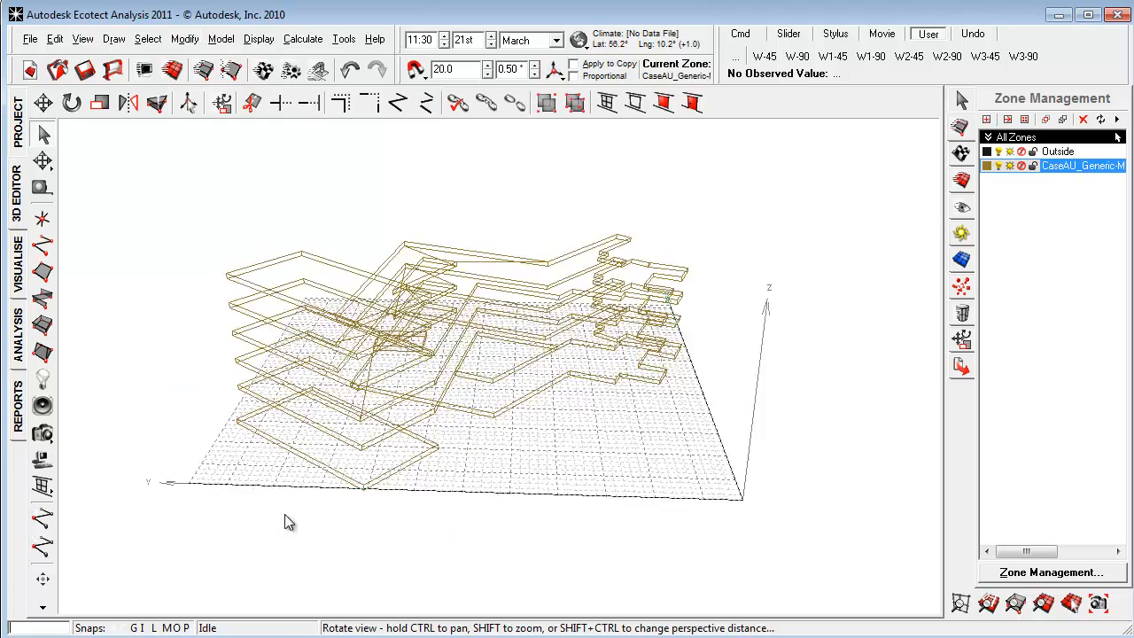
pyautogui.moveTo(287, 521); pyautogui.dragTo(371, 535)
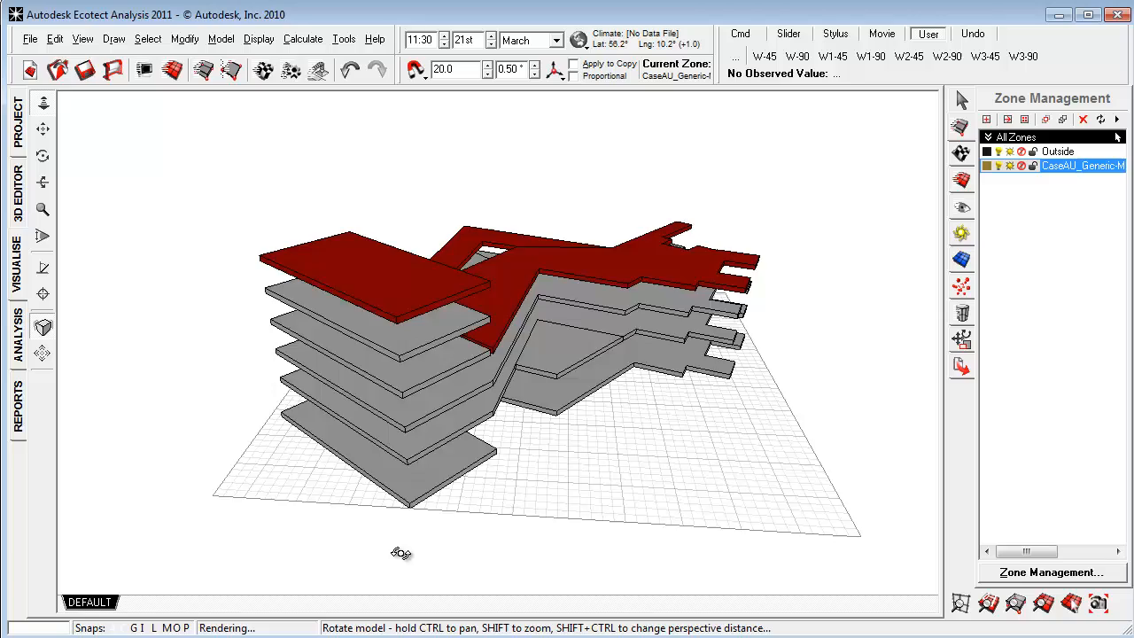
pyautogui.moveTo(401, 553); pyautogui.dragTo(340, 518)
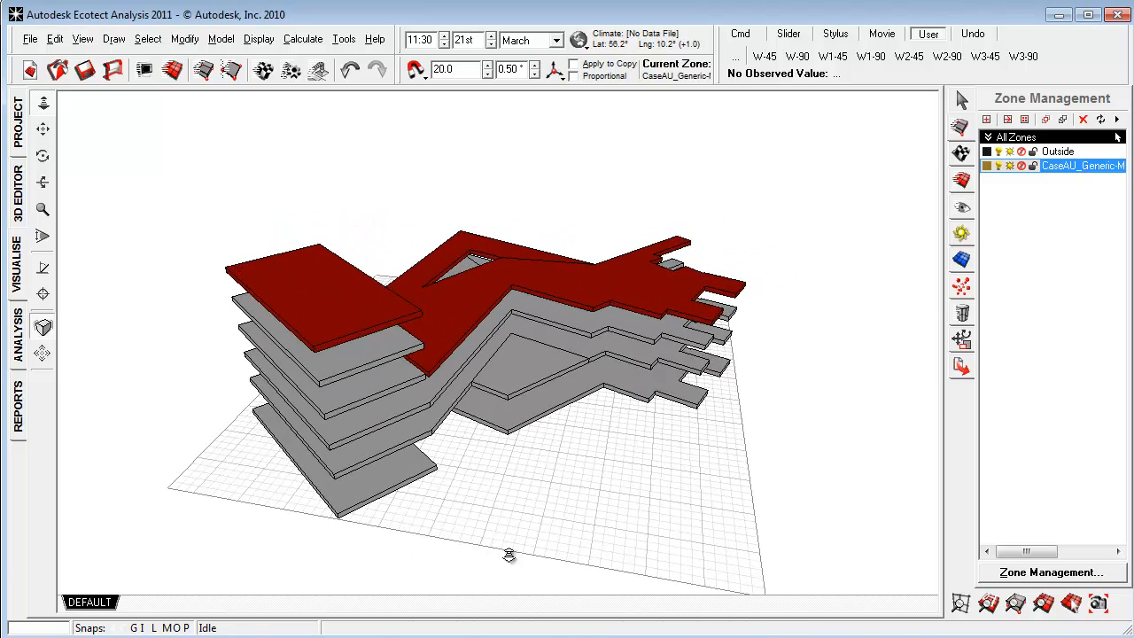
pyautogui.moveTo(511, 556); pyautogui.dragTo(535, 518)
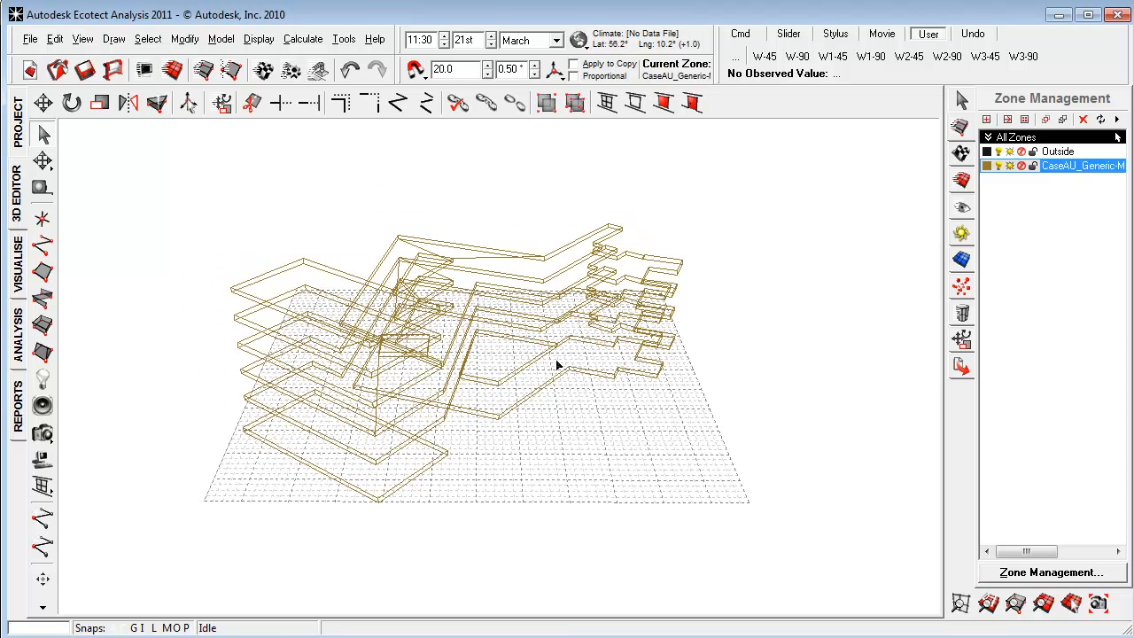
pyautogui.moveTo(535, 482)
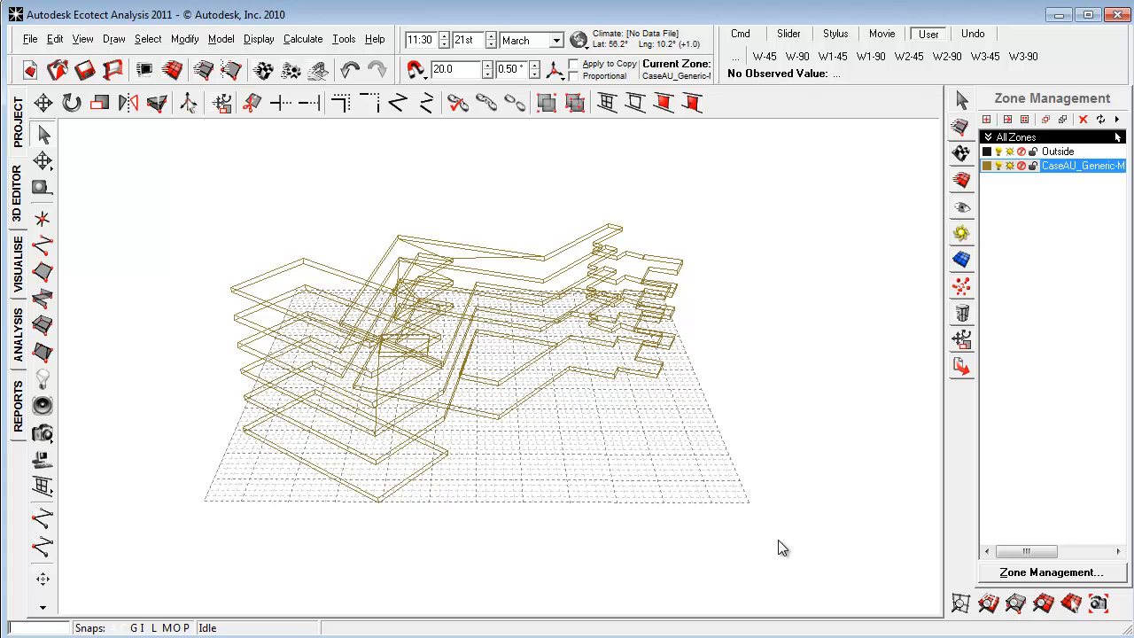
pyautogui.moveTo(748, 548)
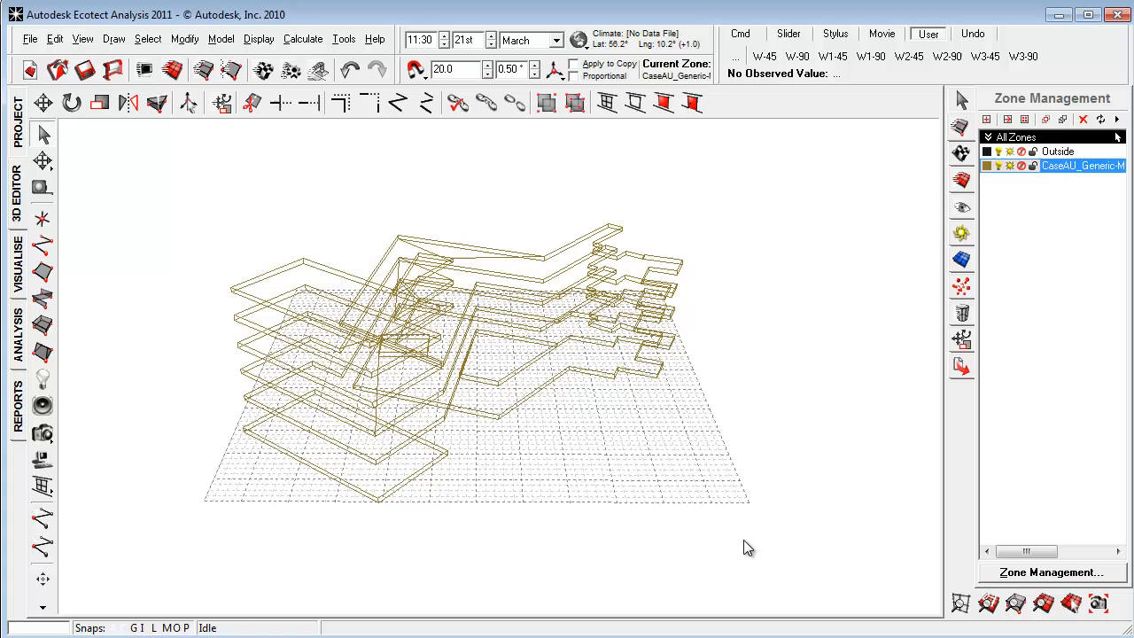
pyautogui.moveTo(765, 547)
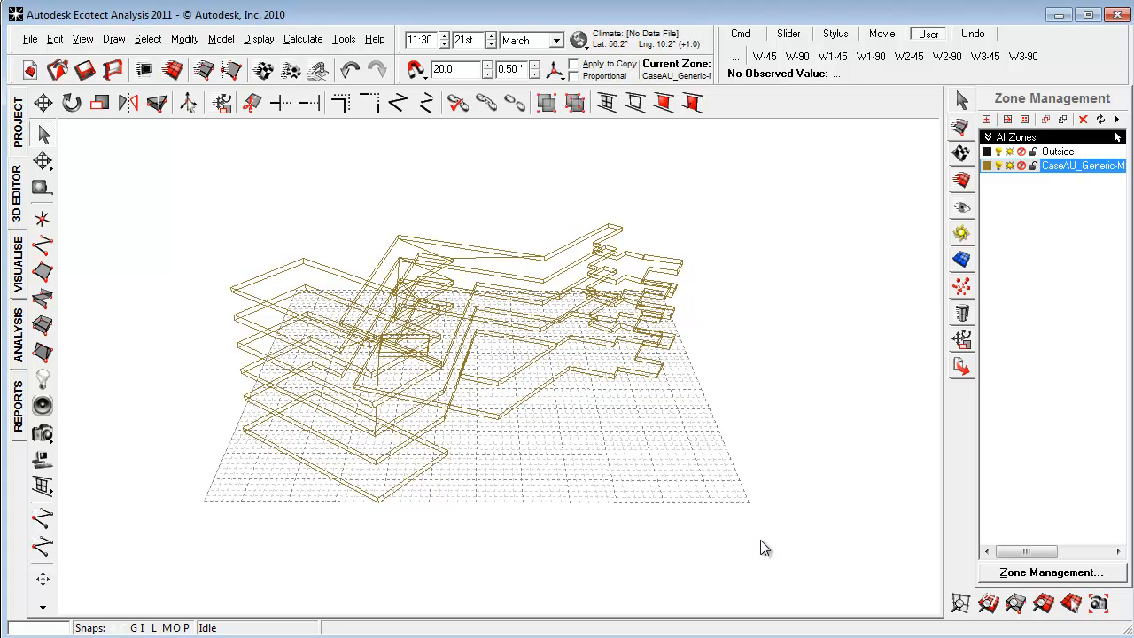
pyautogui.moveTo(769, 564)
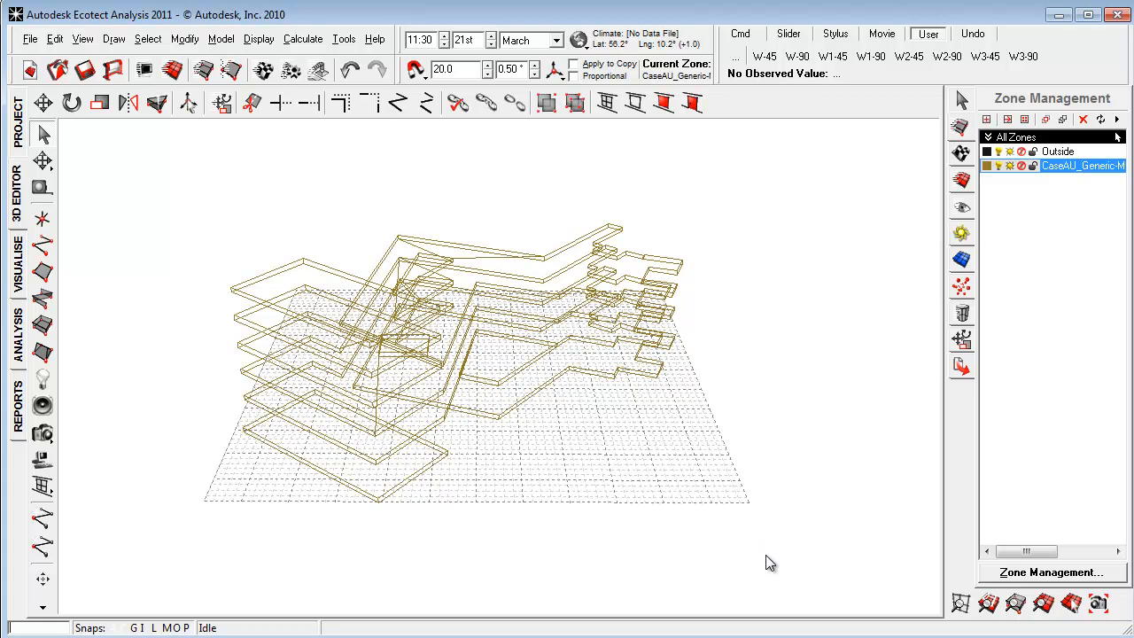
pyautogui.moveTo(145, 93)
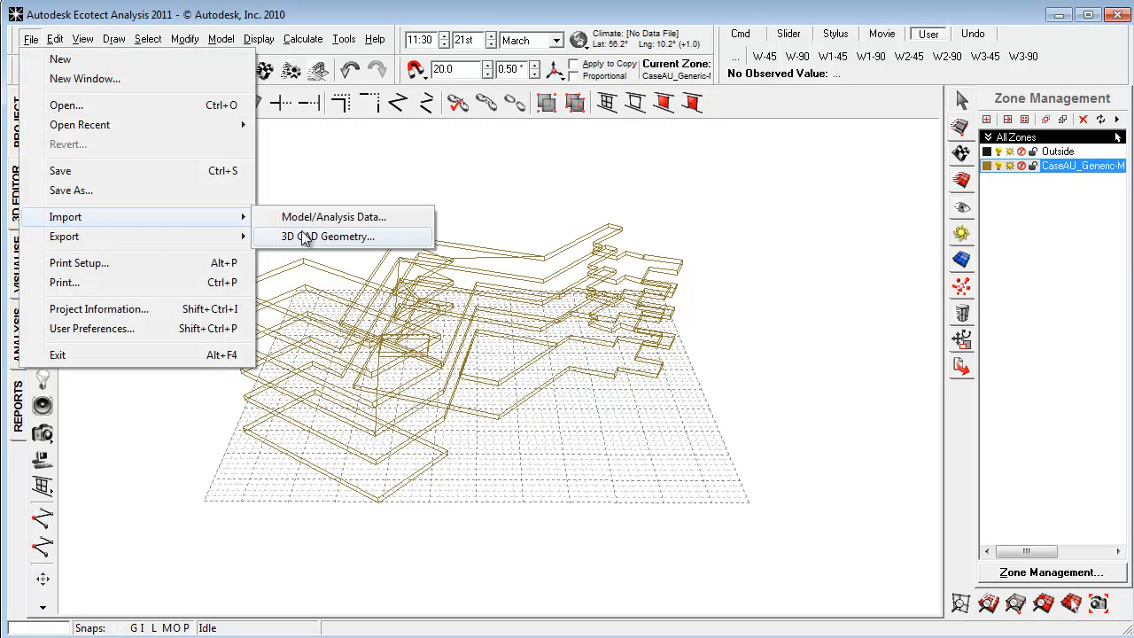
pyautogui.moveTo(518, 443)
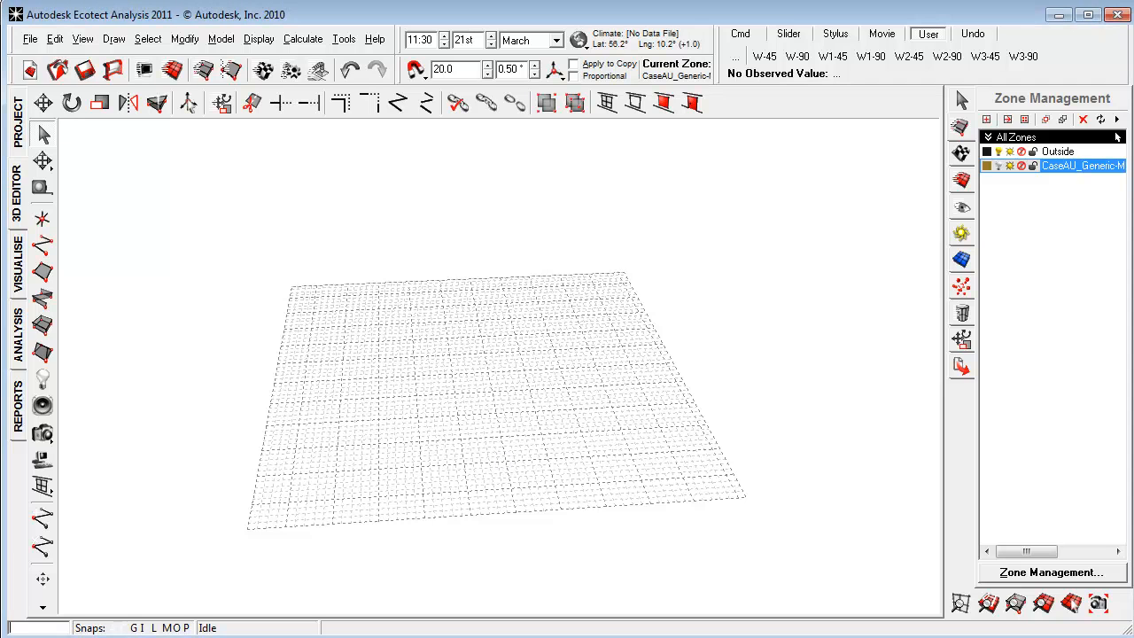
pyautogui.moveTo(436, 451)
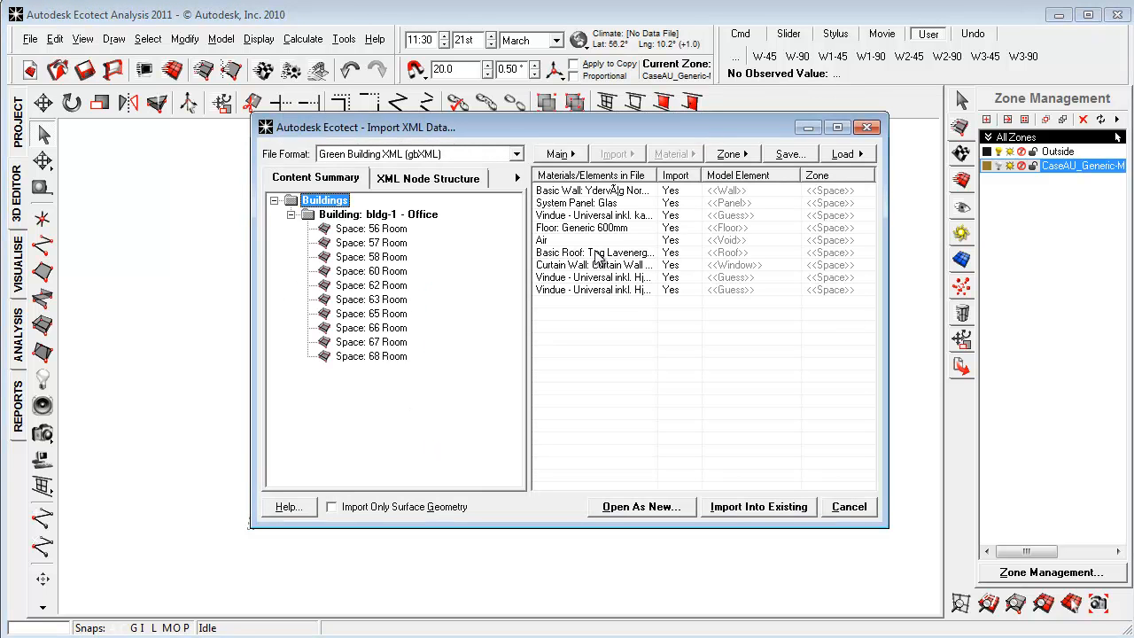
# Step: Review the wall, Floor: Generic 600mm, Air and System Panel: Glas elements in the Import XML list
pyautogui.click(592, 189)
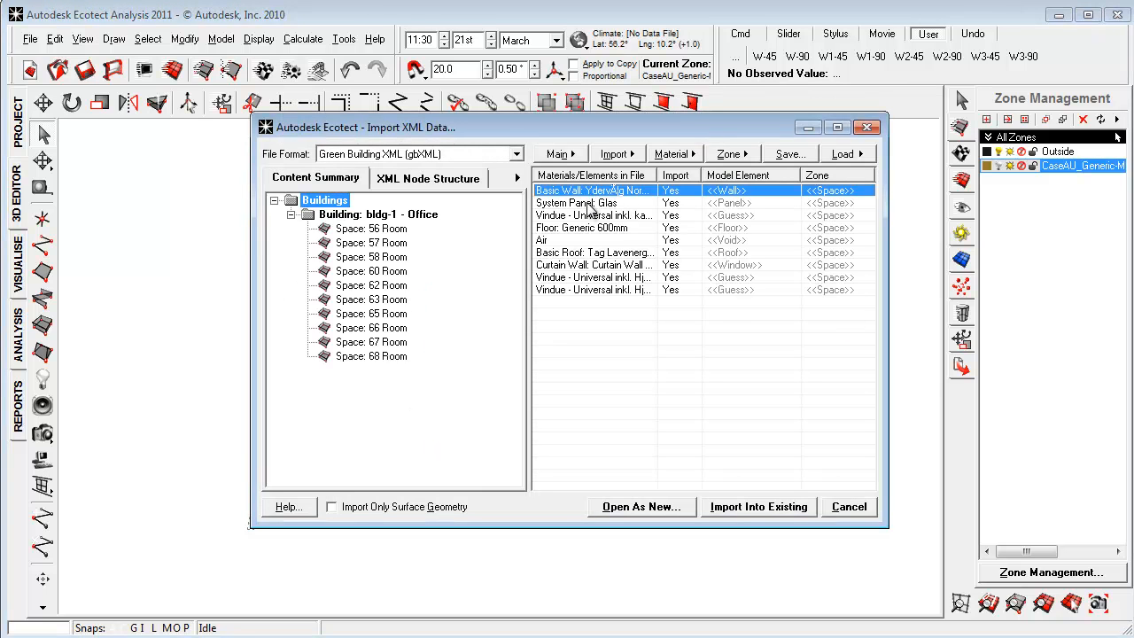
pyautogui.click(585, 227)
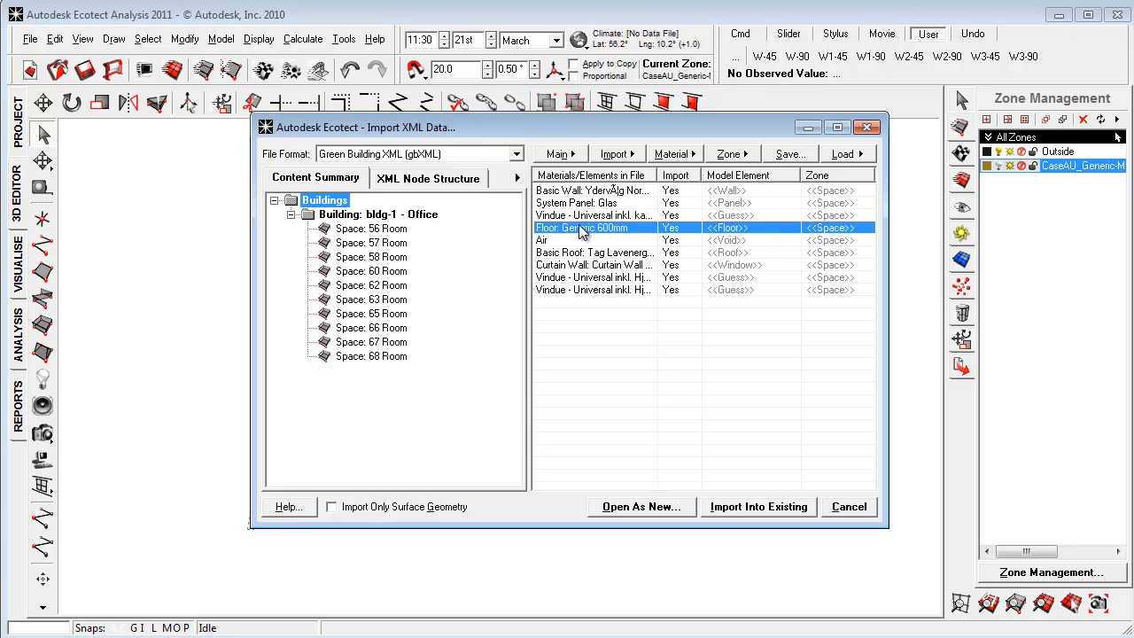
pyautogui.click(542, 241)
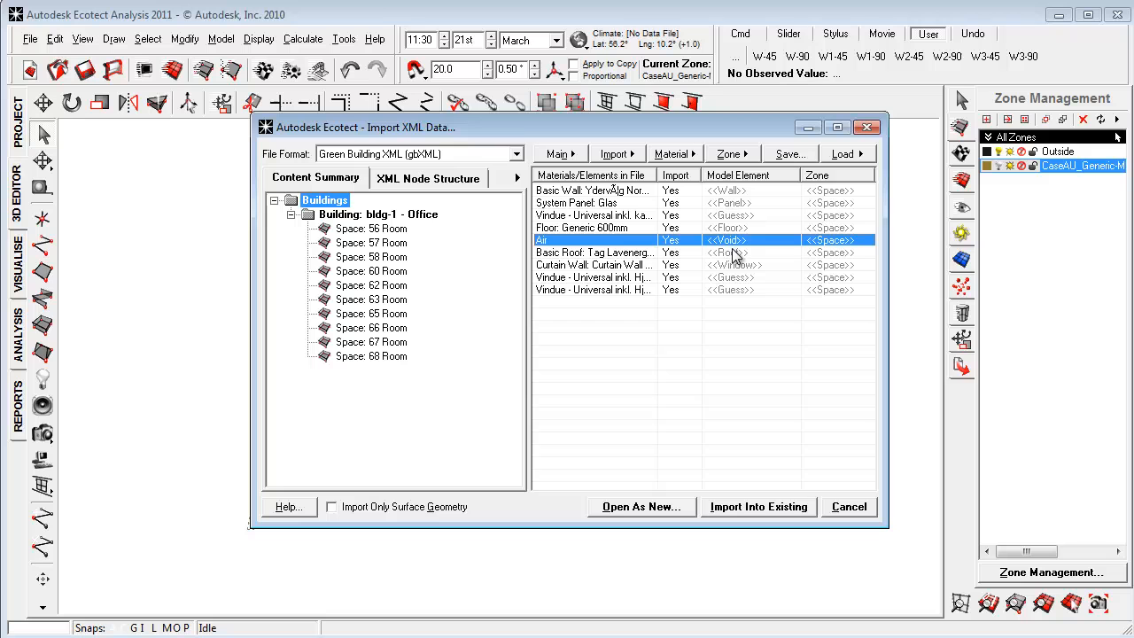
pyautogui.moveTo(737, 209)
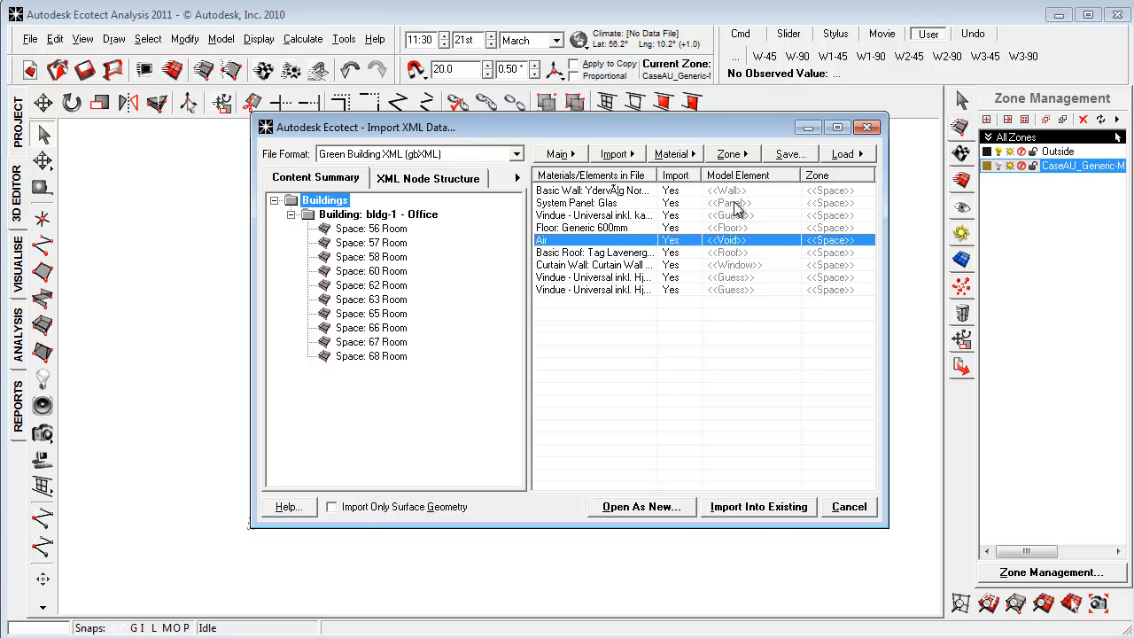
pyautogui.click(594, 190)
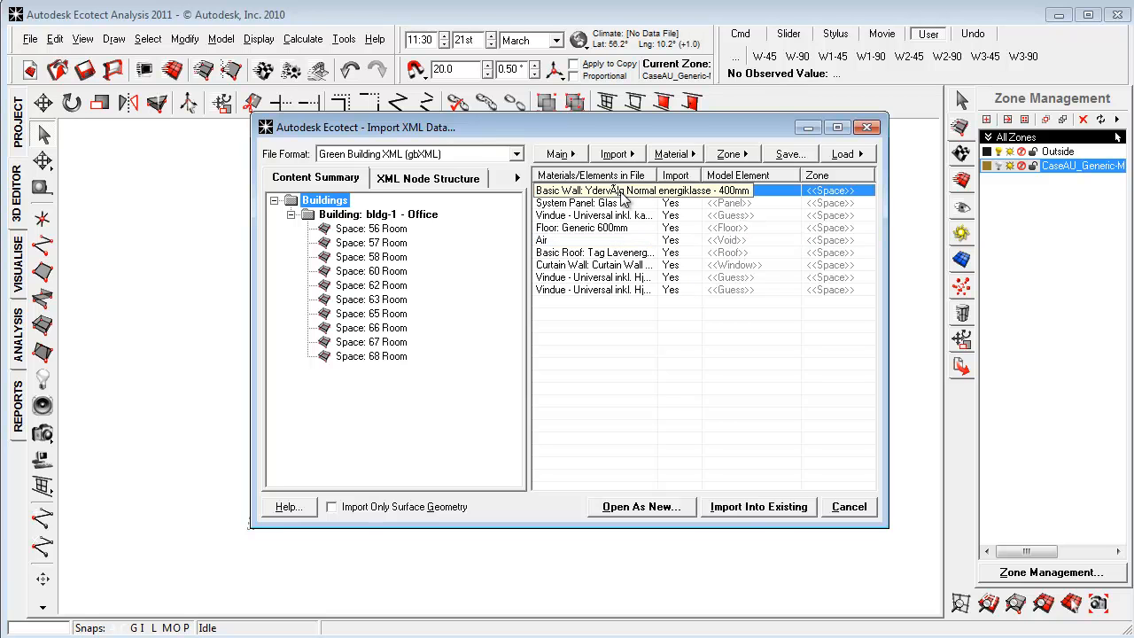
pyautogui.click(730, 189)
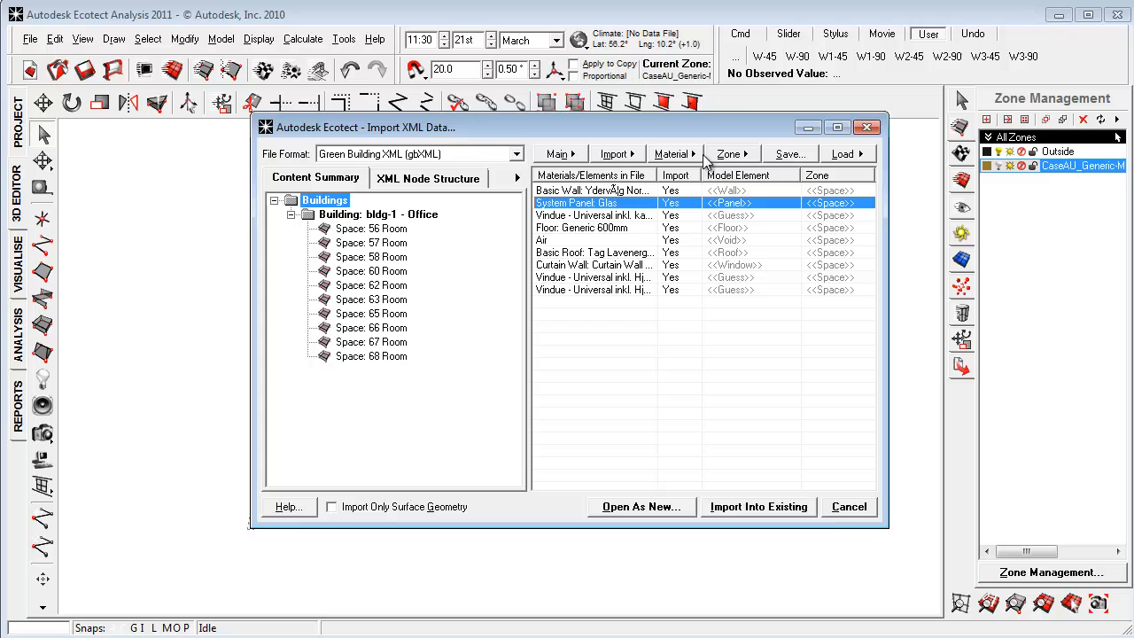
# Step: Set the curtain wall and glazing elements as WINDOW and Import Into Existing model
pyautogui.click(675, 152)
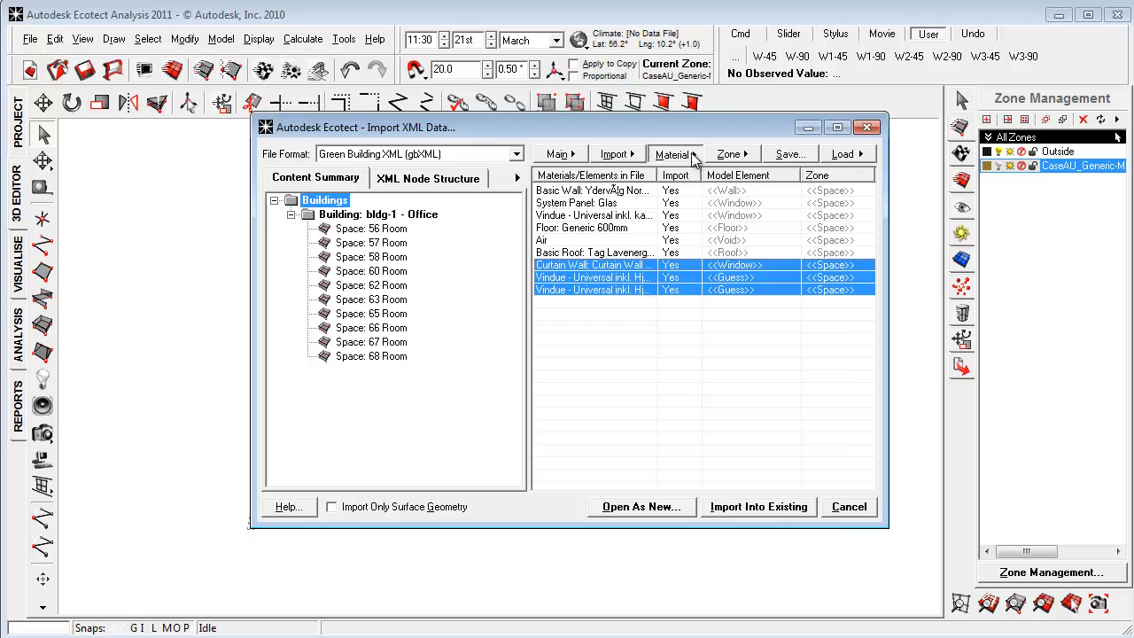
pyautogui.click(675, 153)
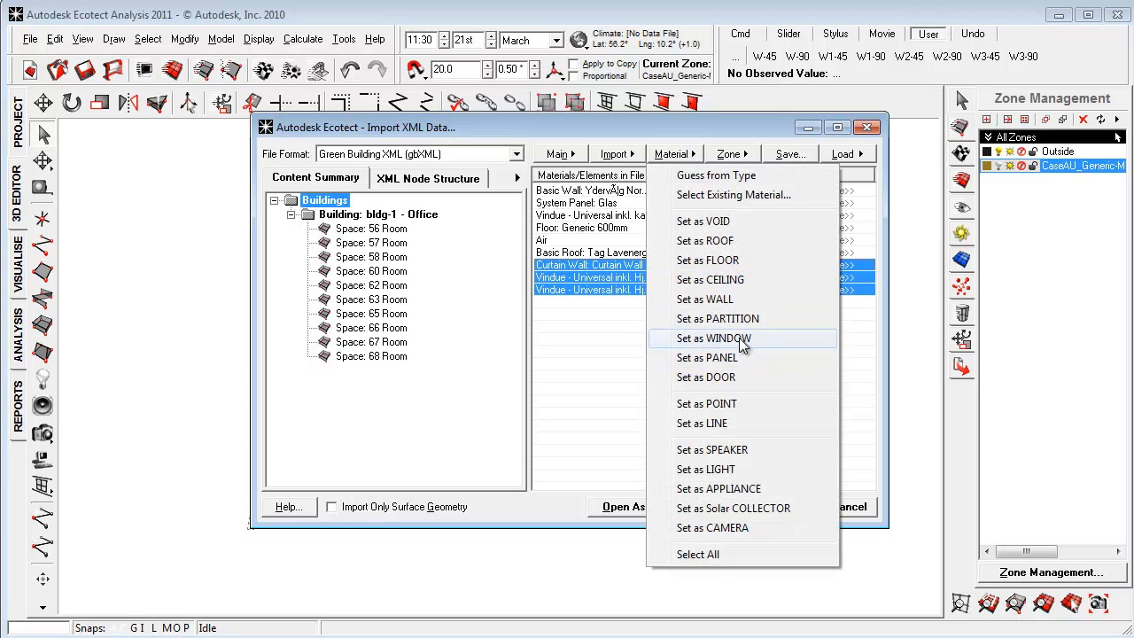
pyautogui.click(715, 337)
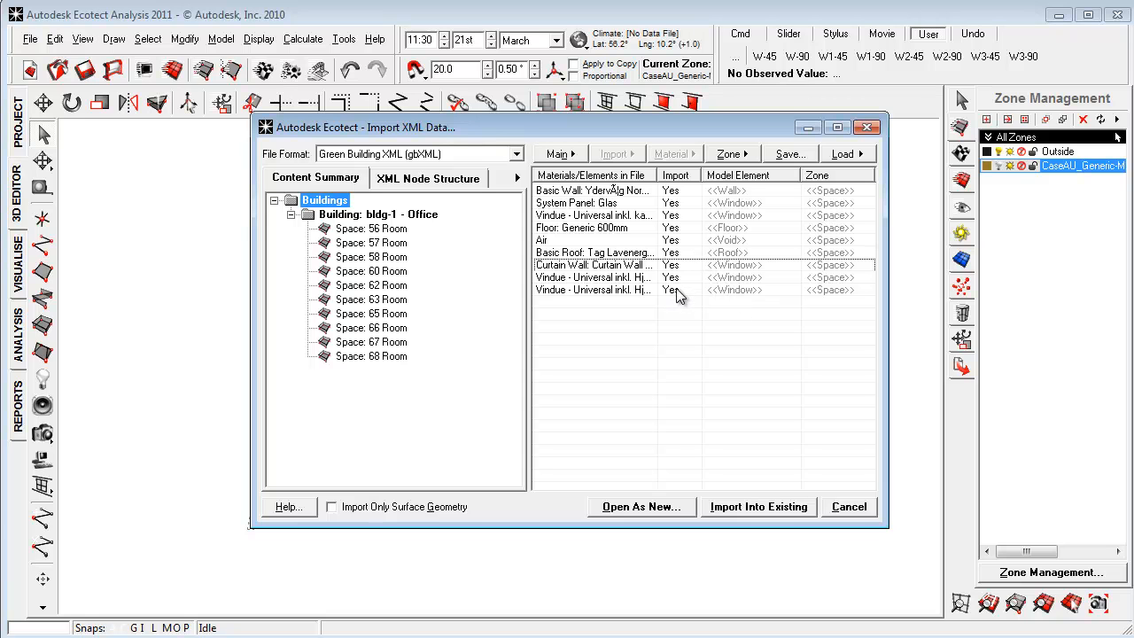
pyautogui.moveTo(718, 317)
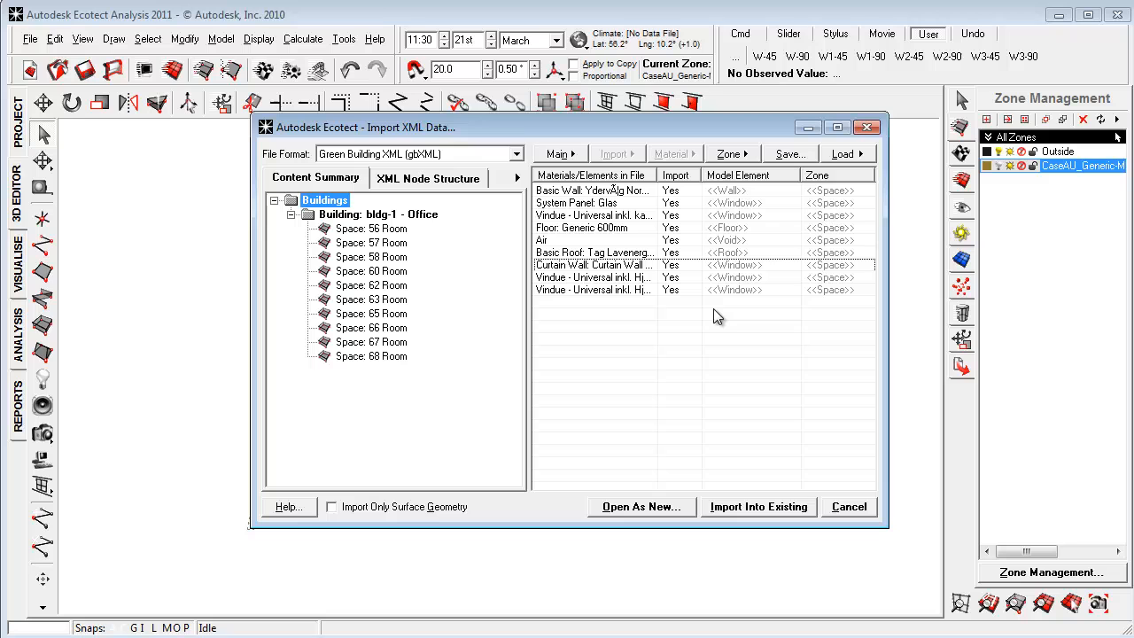
pyautogui.moveTo(748, 333)
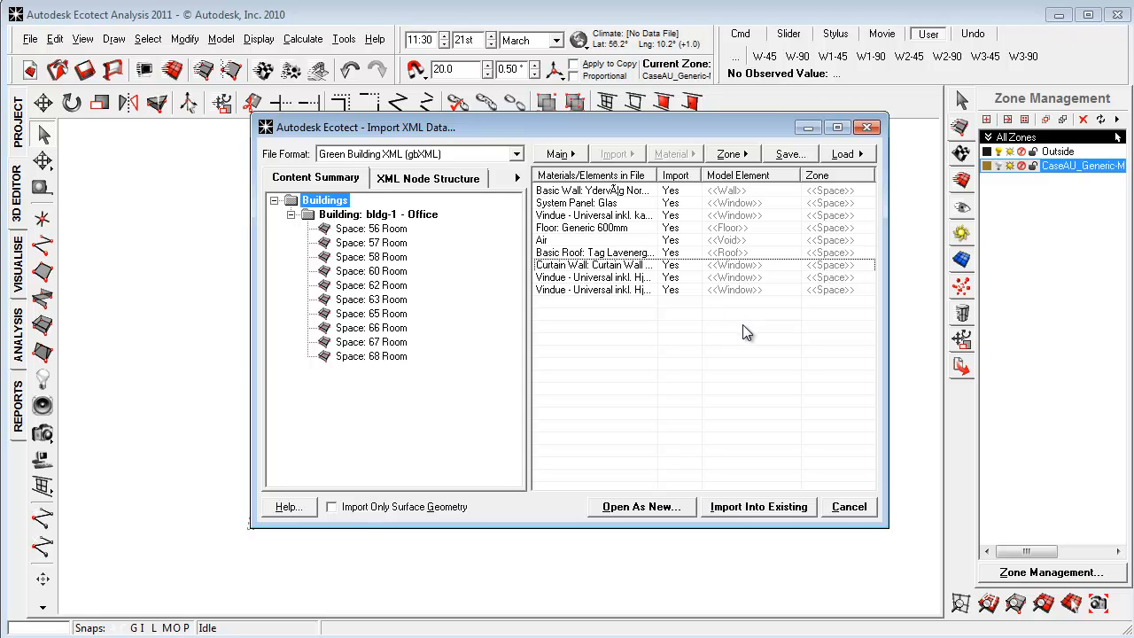
pyautogui.moveTo(752, 358)
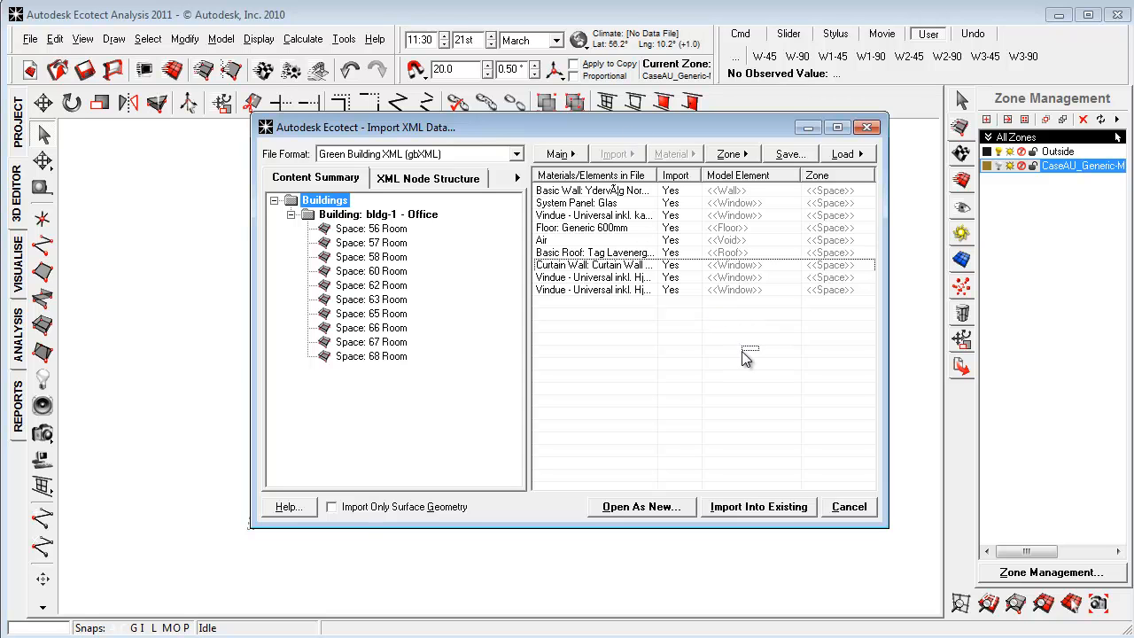
pyautogui.moveTo(716, 370)
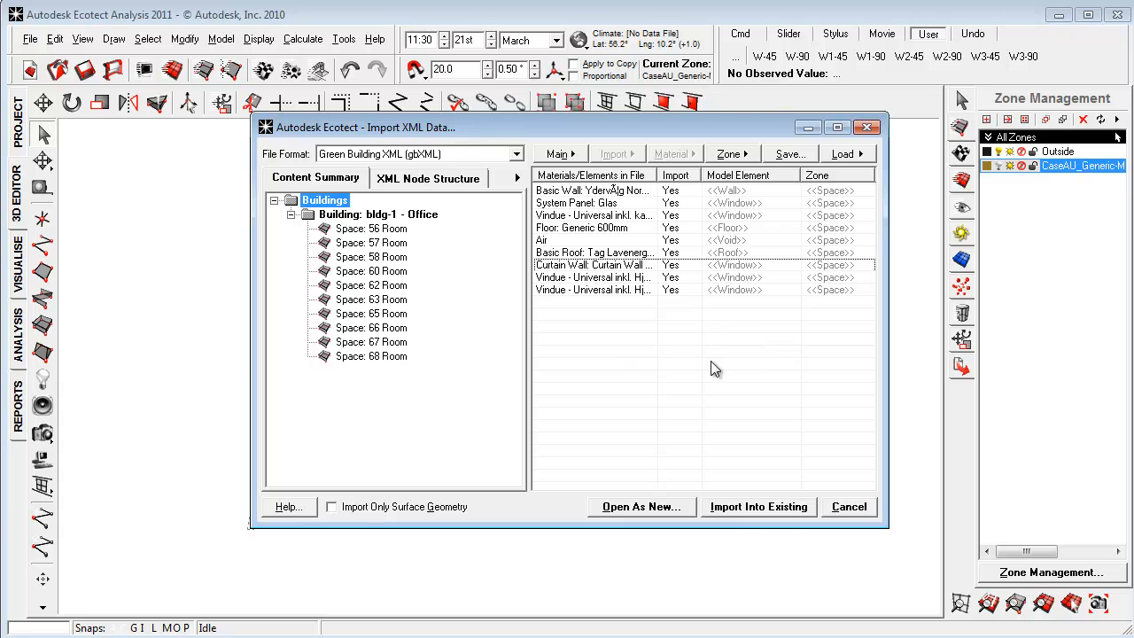
pyautogui.moveTo(763, 517)
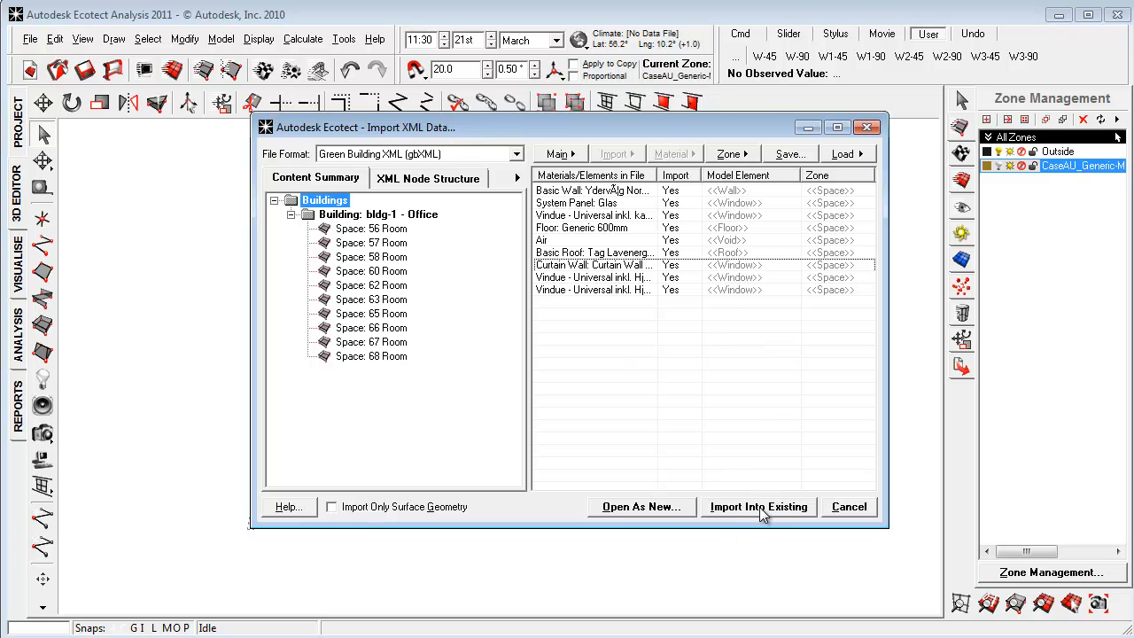
pyautogui.click(759, 507)
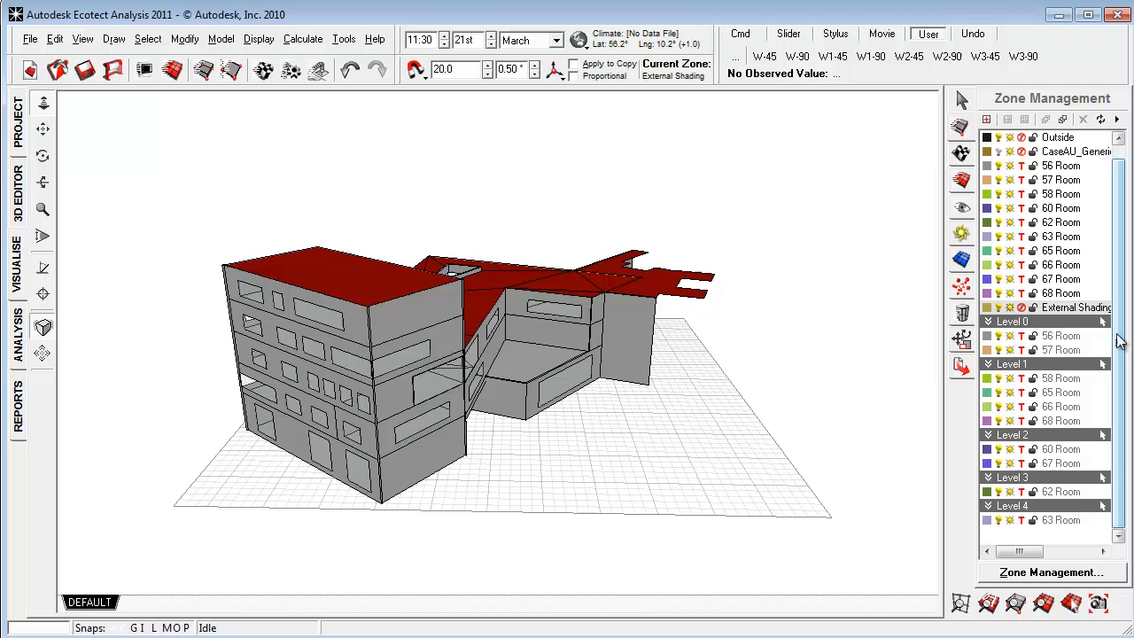
# Step: Isolate zones 56 Room and 57 Room via Isolate Selected Zones in Zone Management
pyautogui.scroll(3)
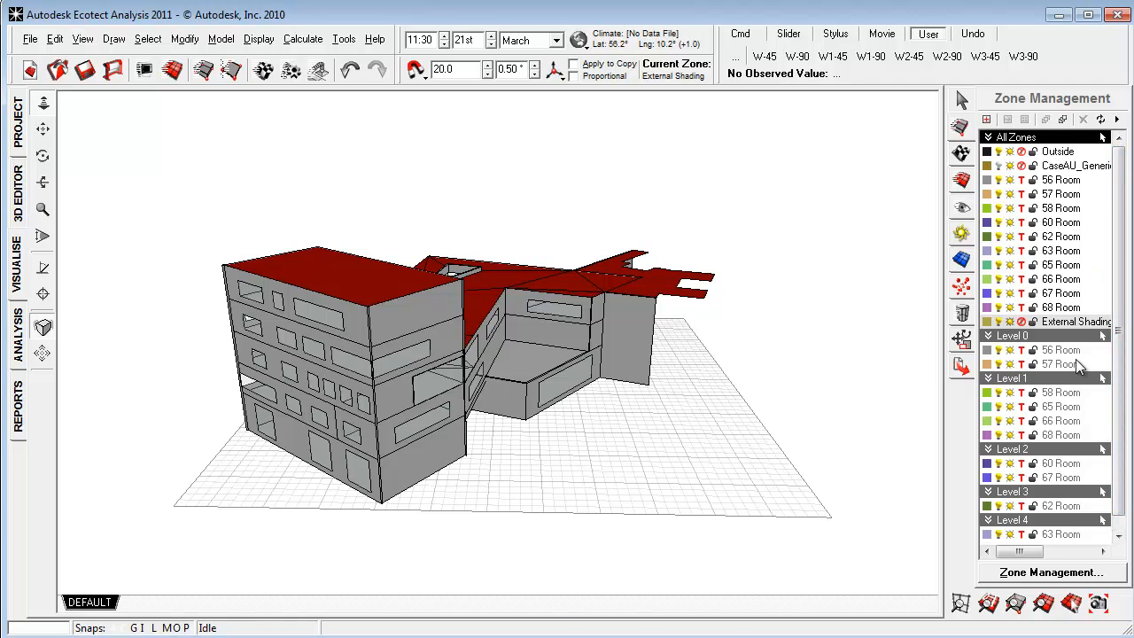
pyautogui.moveTo(1074, 364)
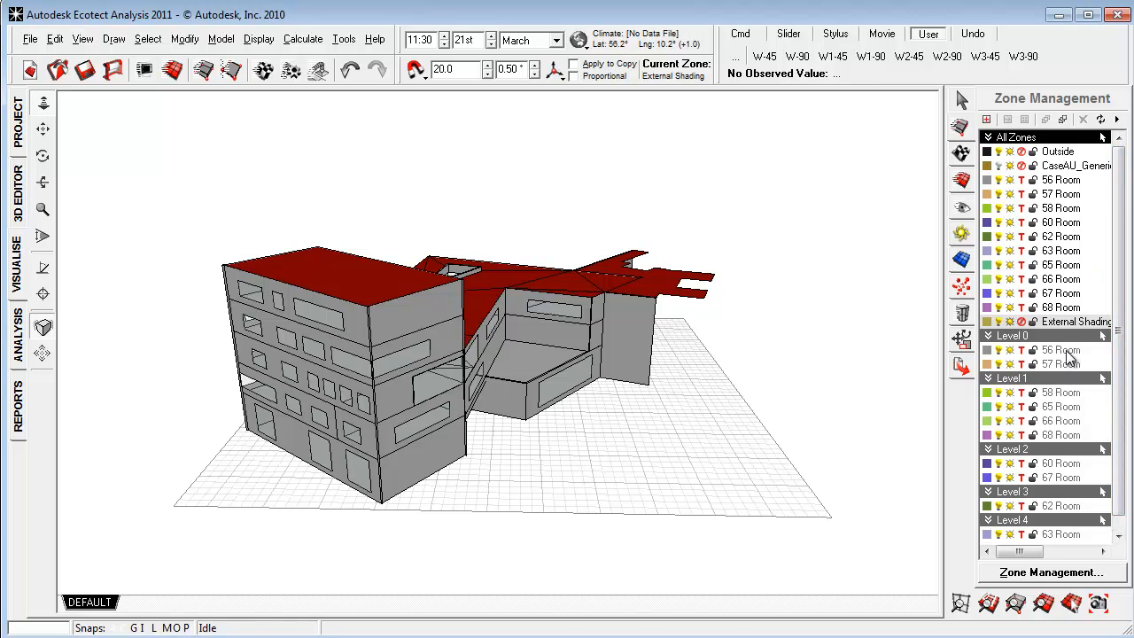
pyautogui.rightClick(1060, 351)
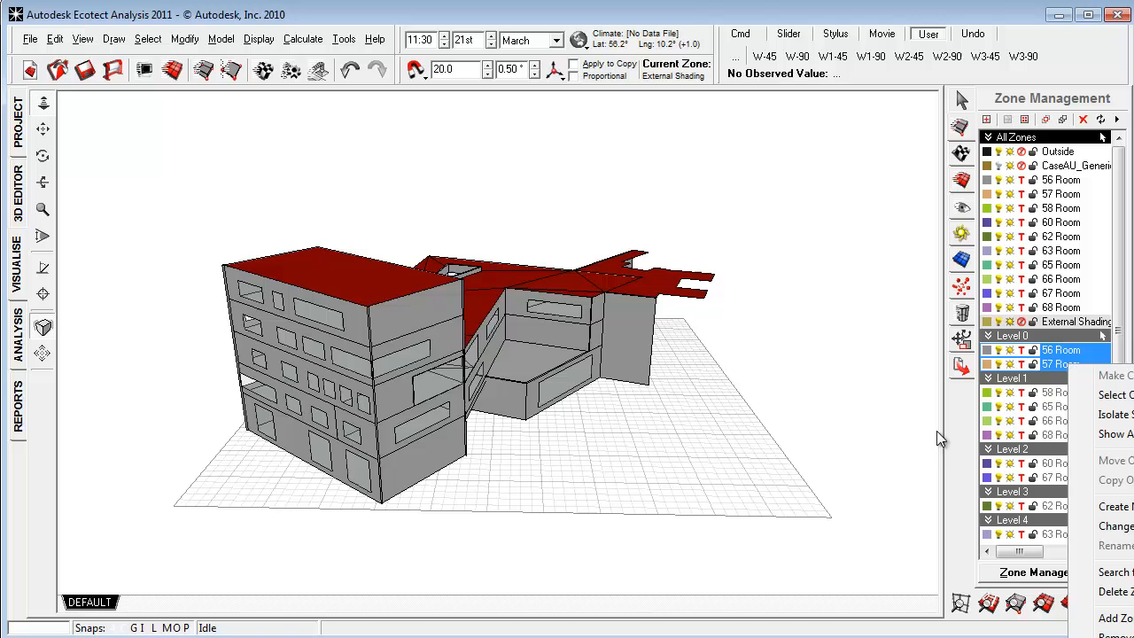
pyautogui.moveTo(823, 317)
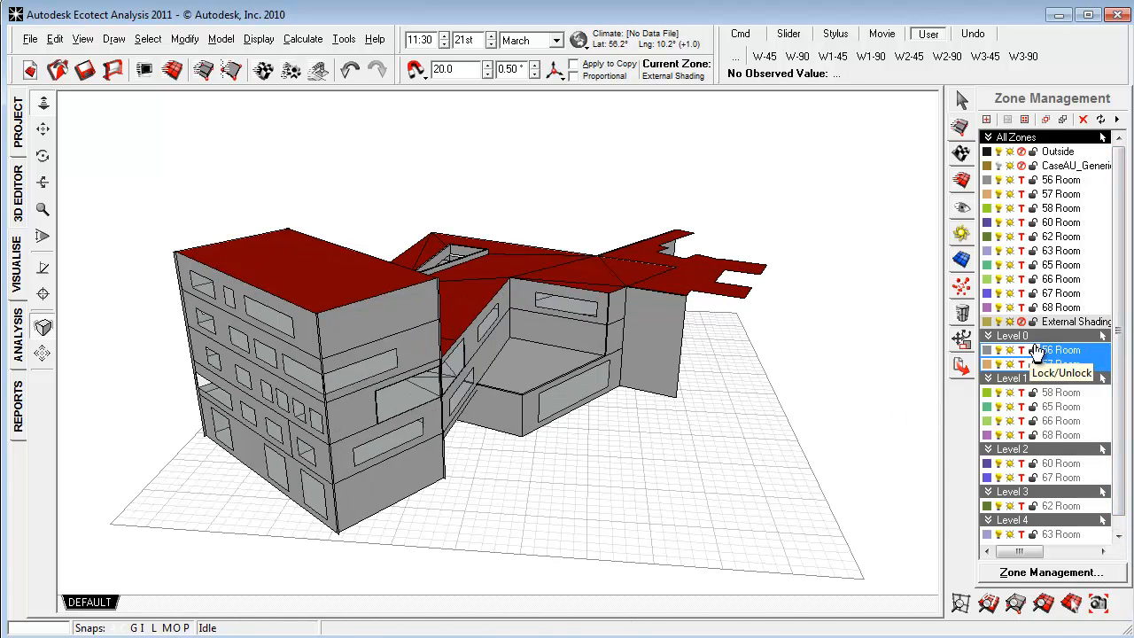
pyautogui.rightClick(1060, 349)
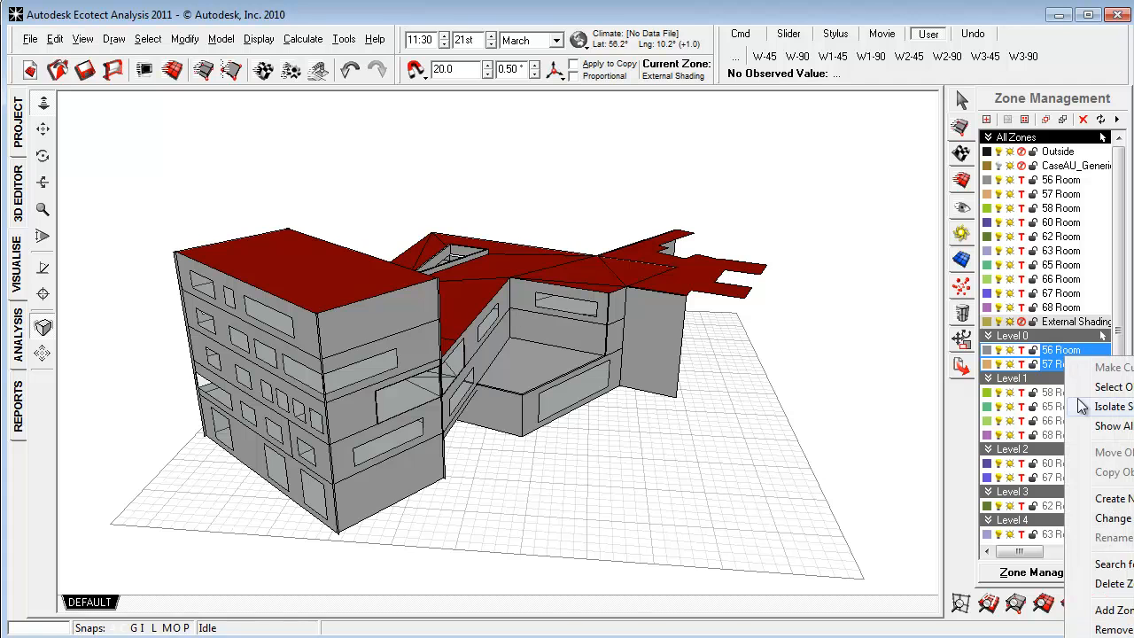
pyautogui.moveTo(1110, 426)
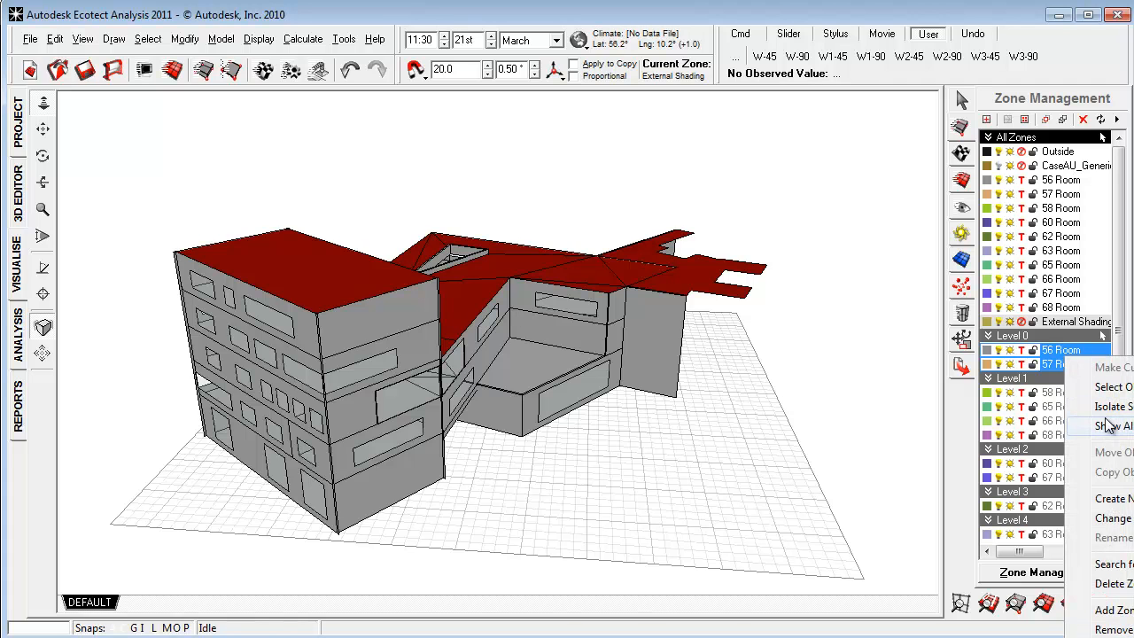
pyautogui.click(1109, 426)
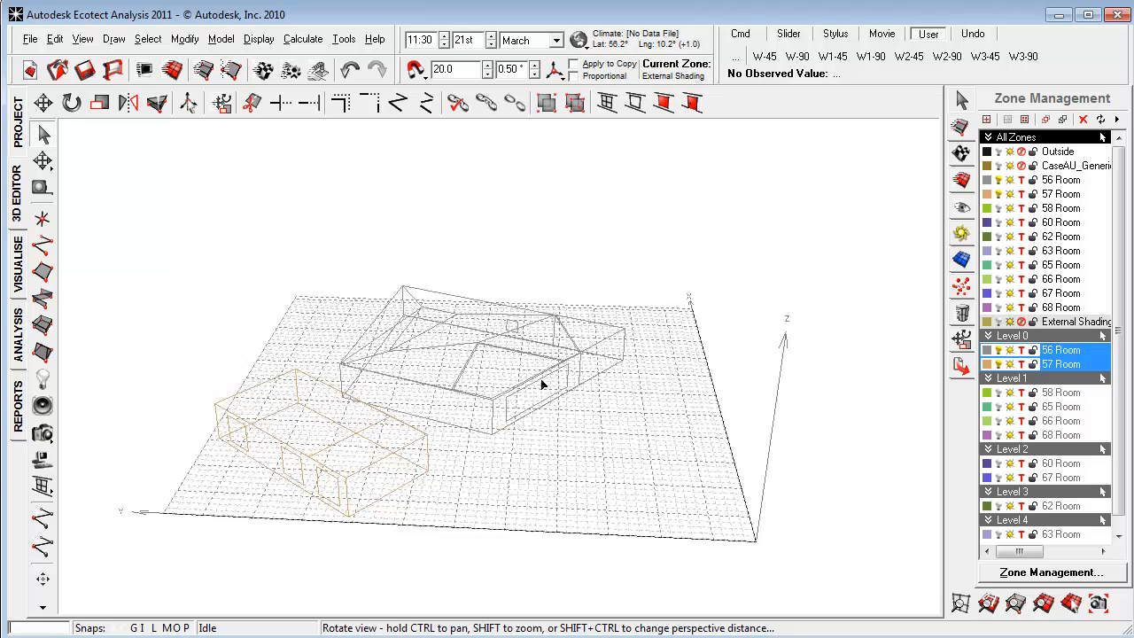
# Step: Shade the isolated rooms as solid volumes and orbit to see both zones and the smaller zone's windows
pyautogui.moveTo(542, 385); pyautogui.dragTo(341, 516)
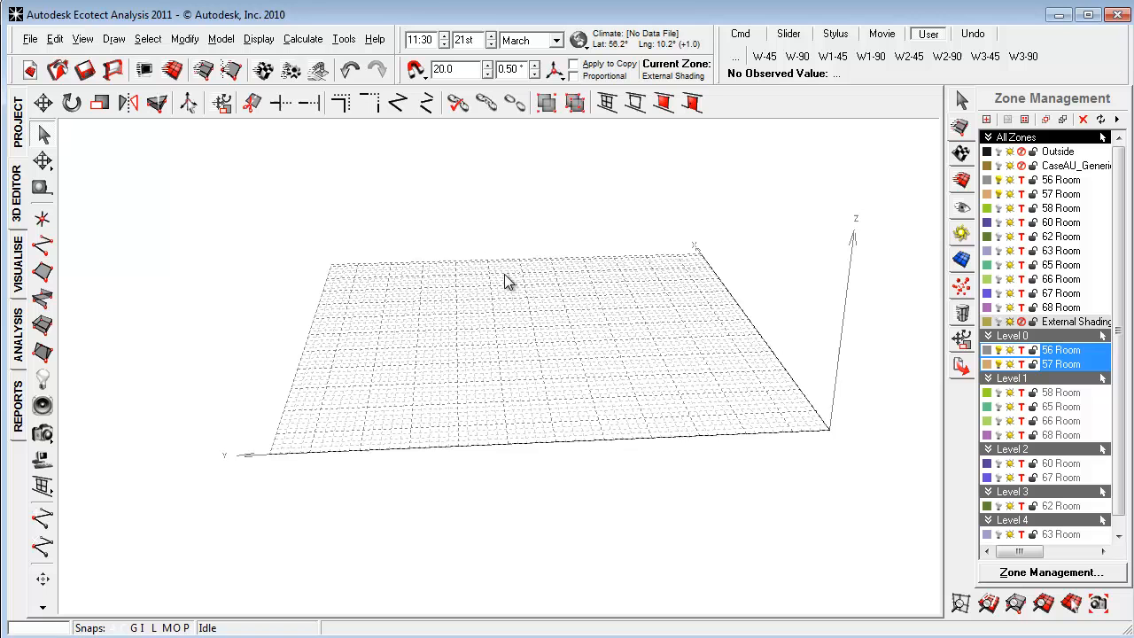
pyautogui.click(184, 39)
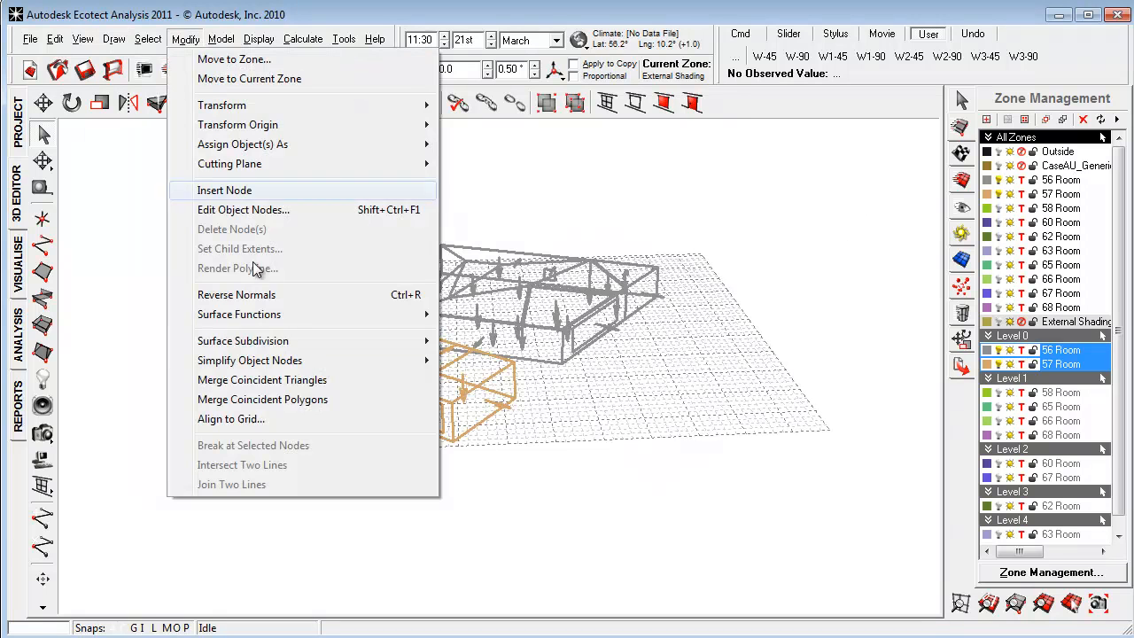
pyautogui.click(424, 406)
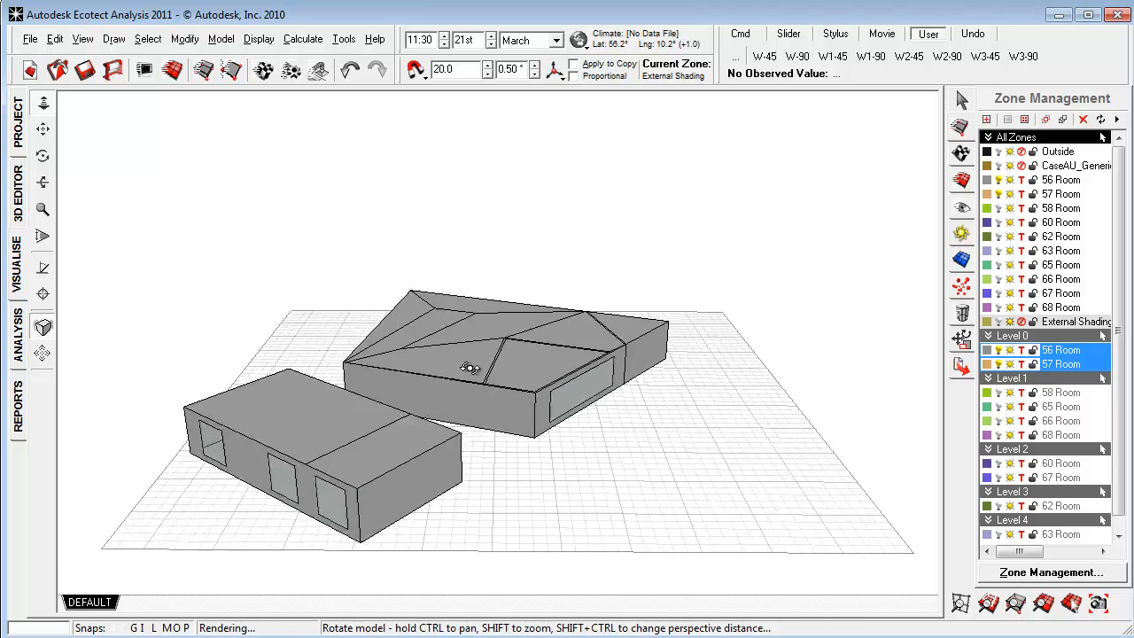
pyautogui.moveTo(469, 367); pyautogui.dragTo(475, 392)
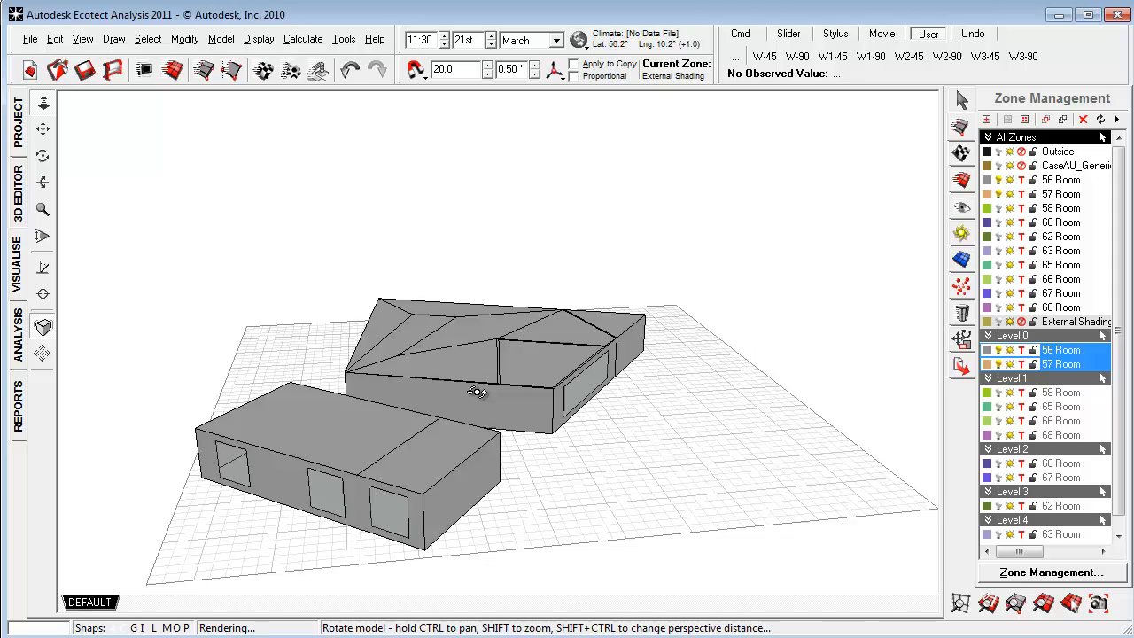
pyautogui.moveTo(479, 393); pyautogui.dragTo(450, 383)
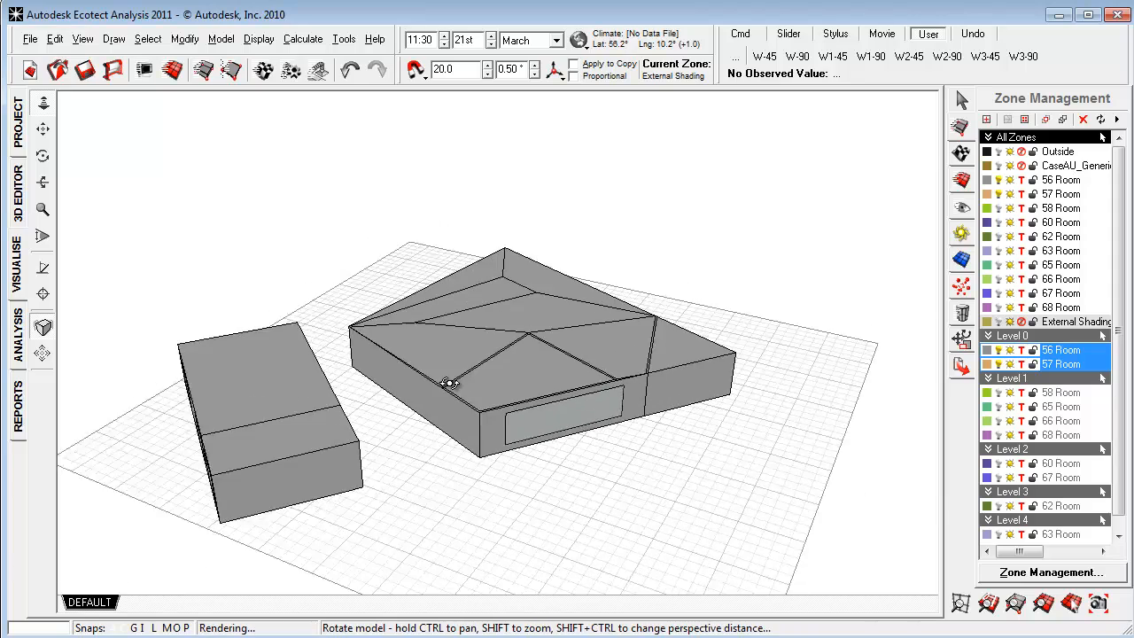
pyautogui.moveTo(450, 383); pyautogui.dragTo(510, 331)
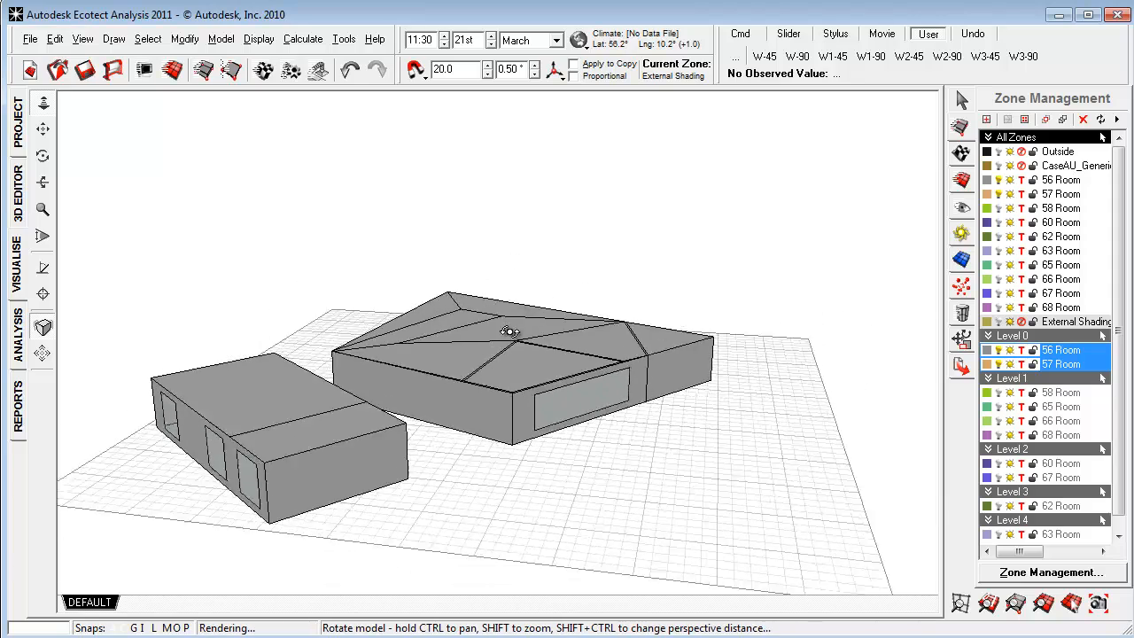
pyautogui.moveTo(511, 333); pyautogui.dragTo(510, 376)
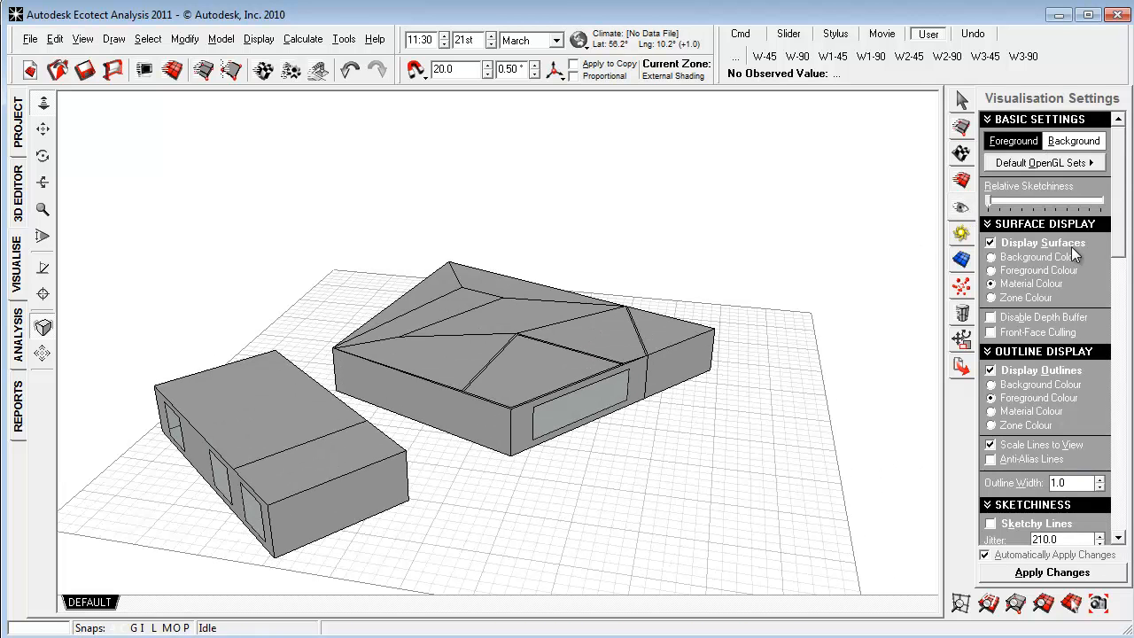
# Step: Show the zones as zone-coloured outlines and orbit around the smaller zone's windowed wall
pyautogui.scroll(-3)
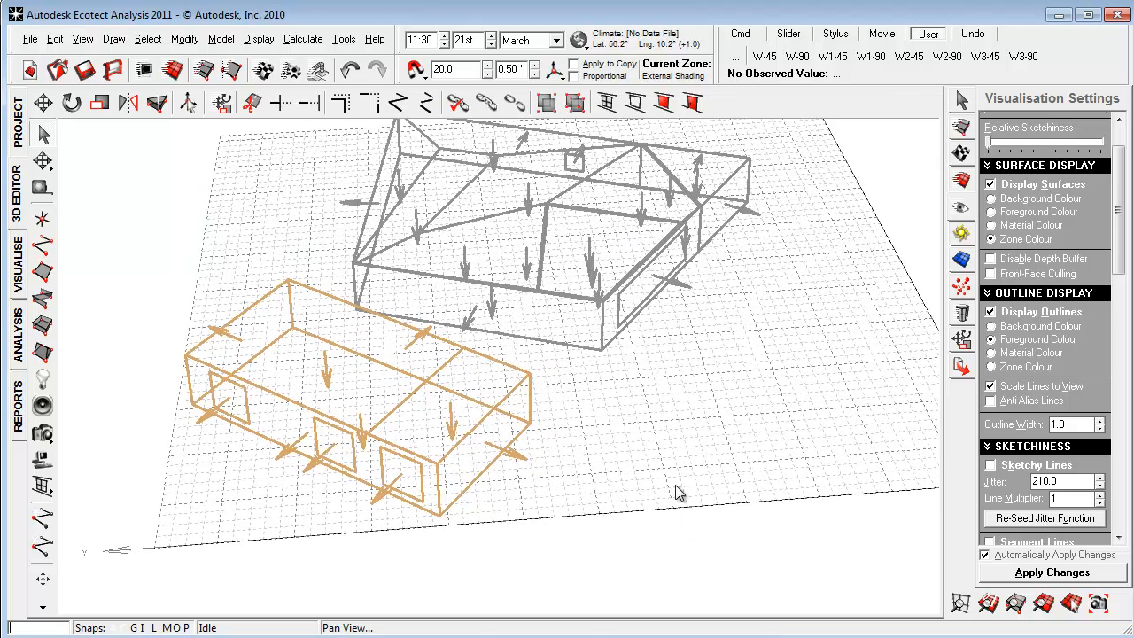
pyautogui.moveTo(677, 493); pyautogui.dragTo(422, 425)
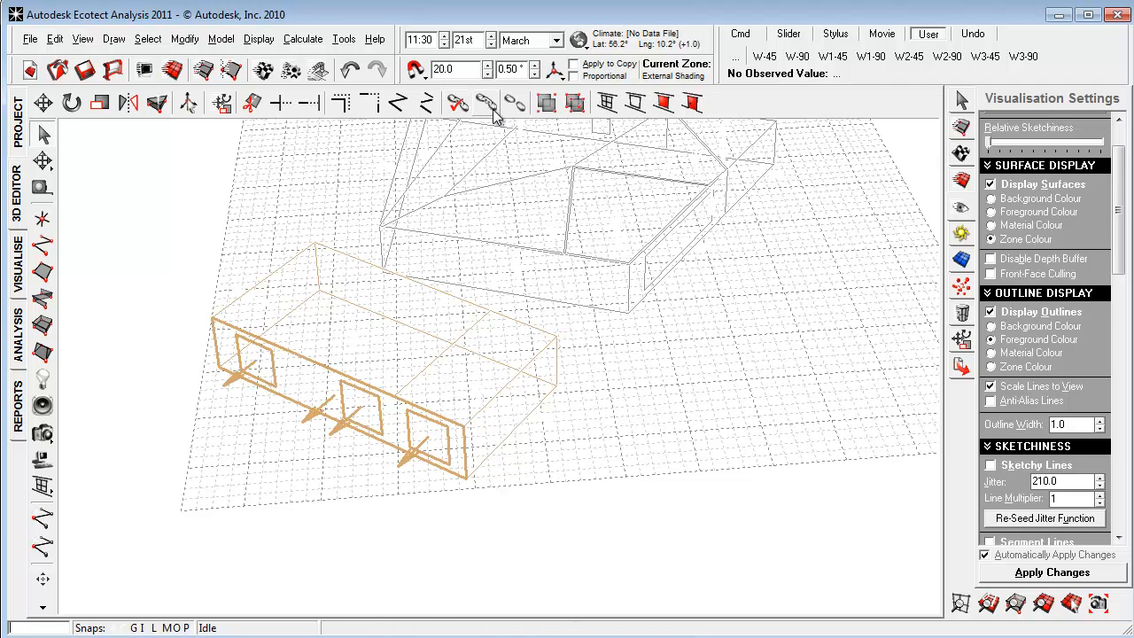
pyautogui.moveTo(488, 102)
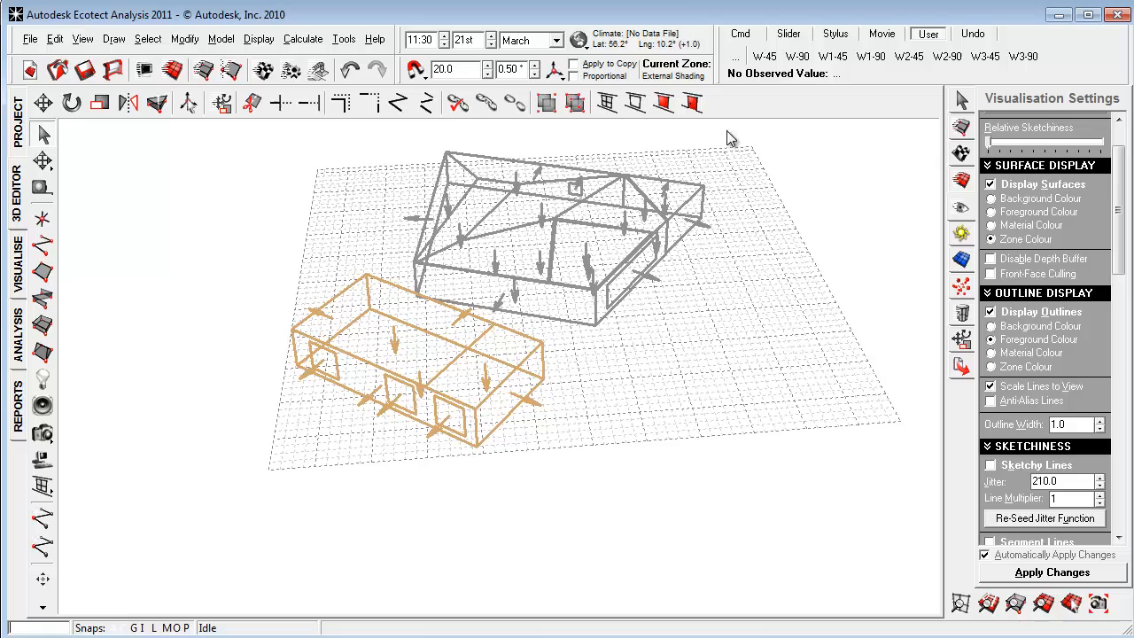
pyautogui.moveTo(727, 138); pyautogui.dragTo(550, 398)
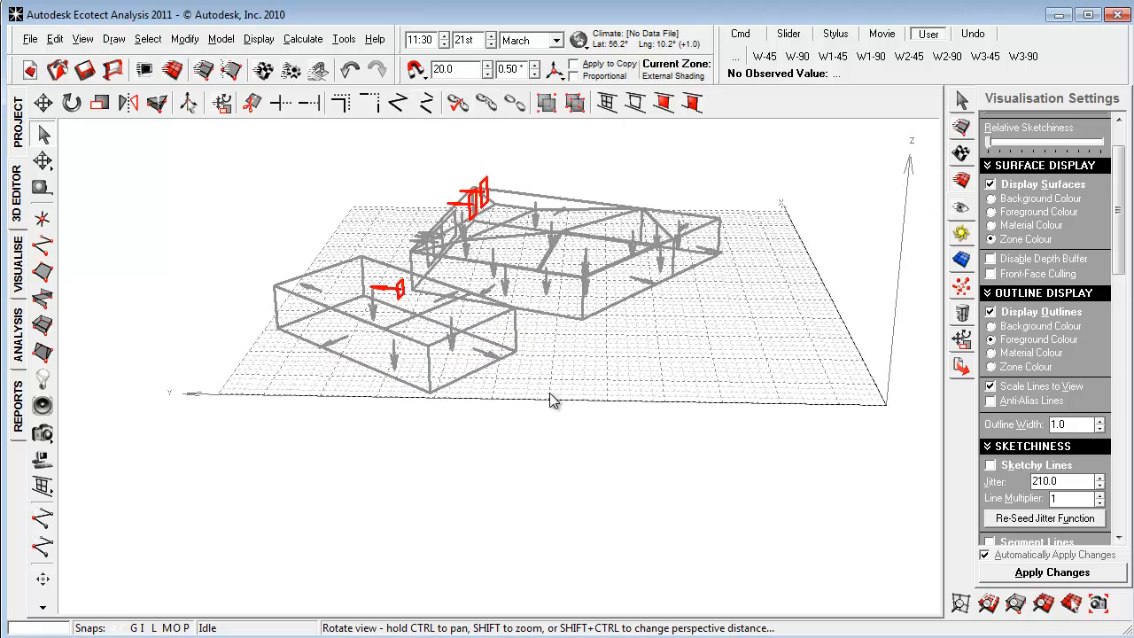
pyautogui.moveTo(549, 399); pyautogui.dragTo(559, 439)
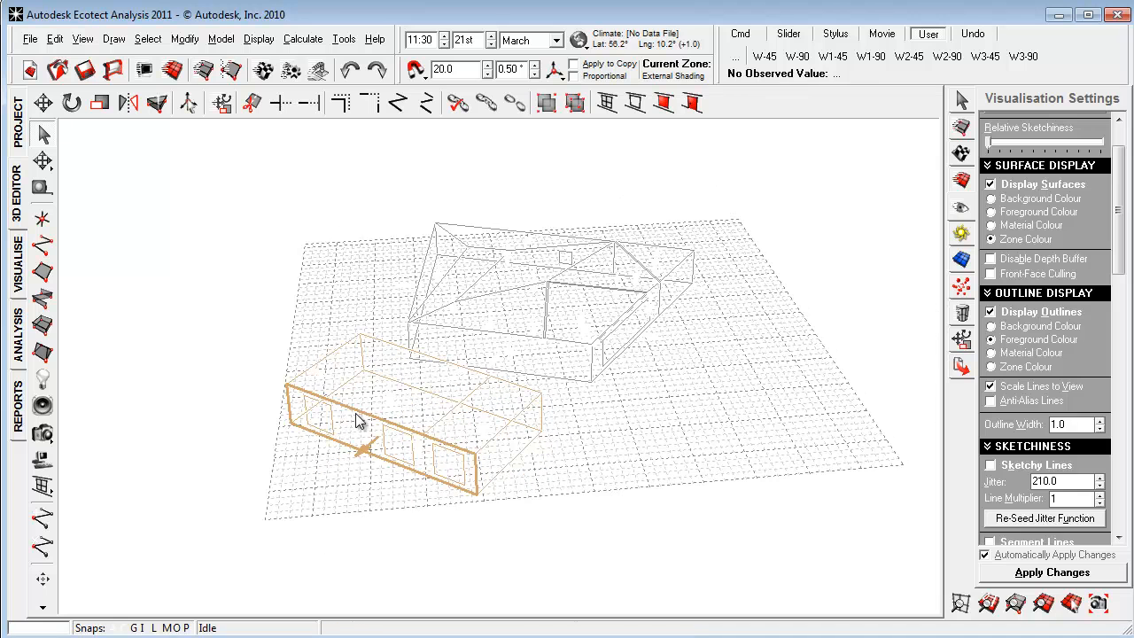
pyautogui.moveTo(330, 461)
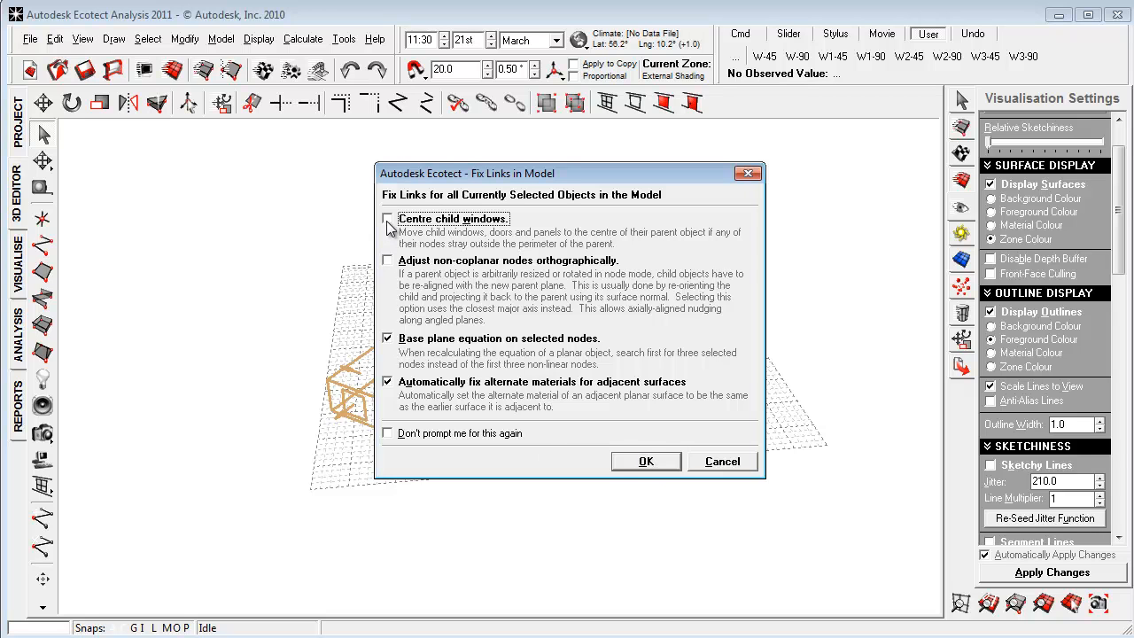
pyautogui.moveTo(433, 365)
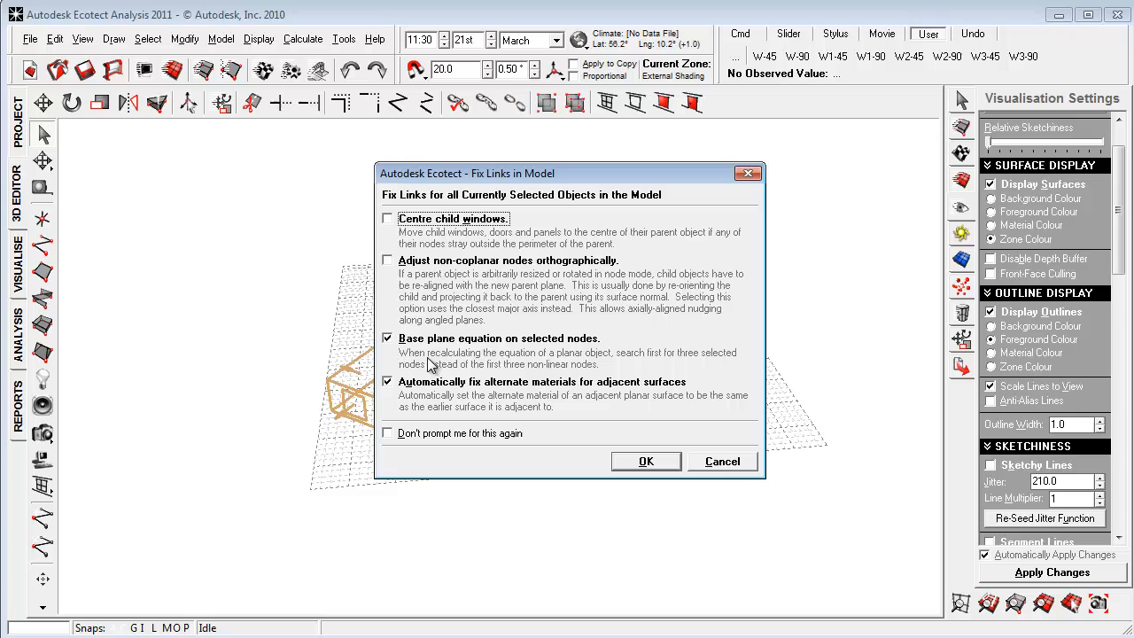
# Step: Confirm the Fix Links dialog, then zoom onto the smaller zone's roof and select it
pyautogui.click(645, 461)
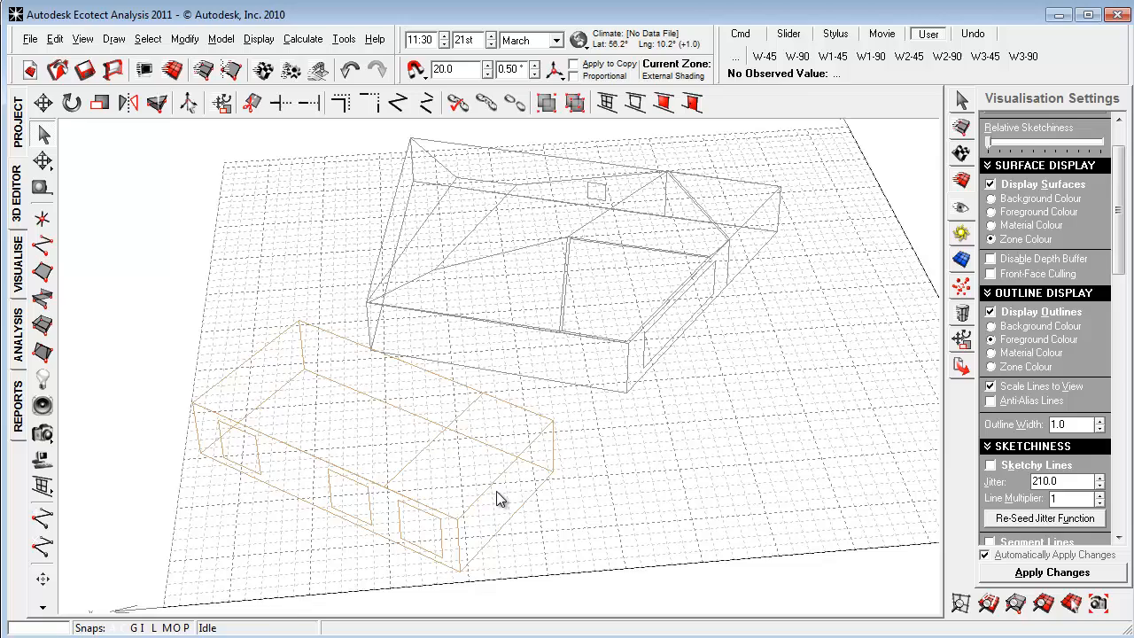
pyautogui.moveTo(500, 500); pyautogui.dragTo(479, 523)
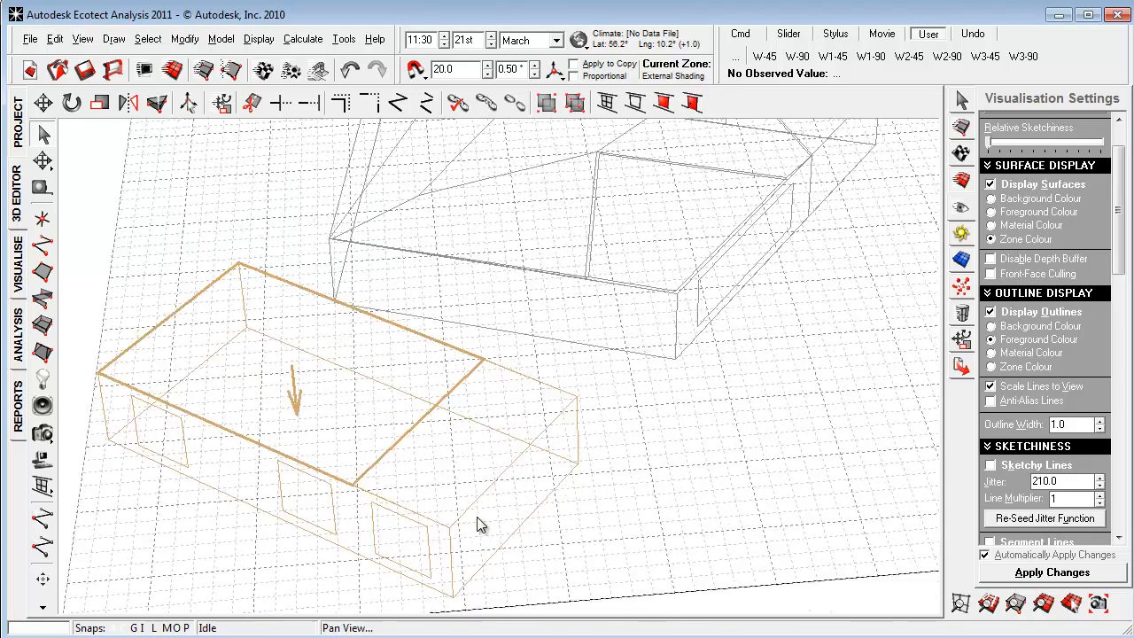
pyautogui.moveTo(478, 523); pyautogui.dragTo(310, 433)
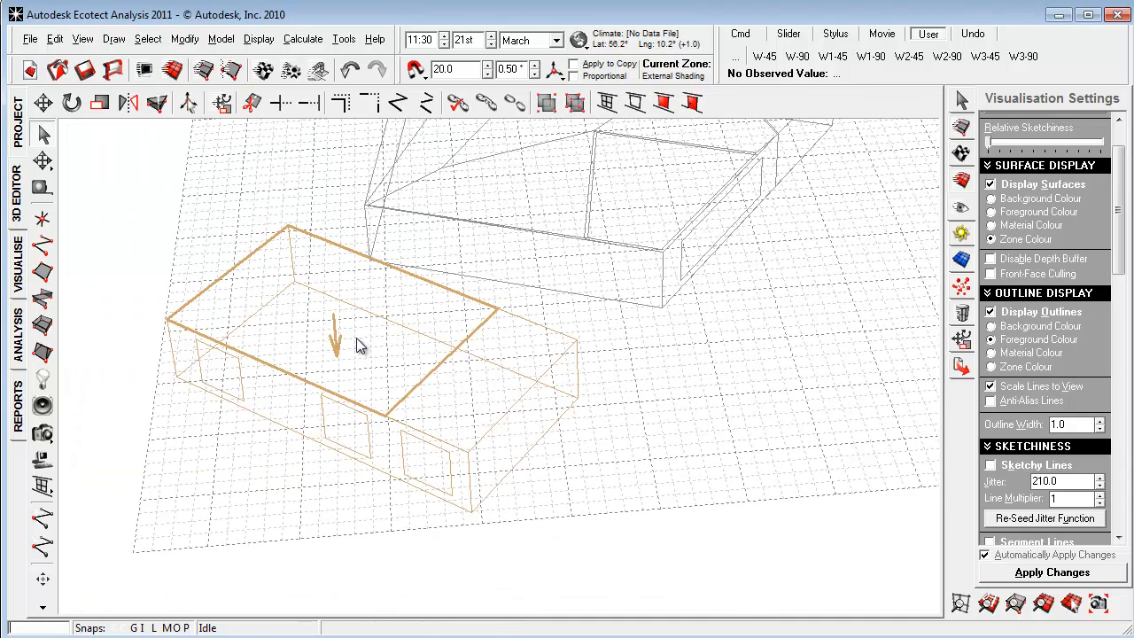
pyautogui.moveTo(343, 358)
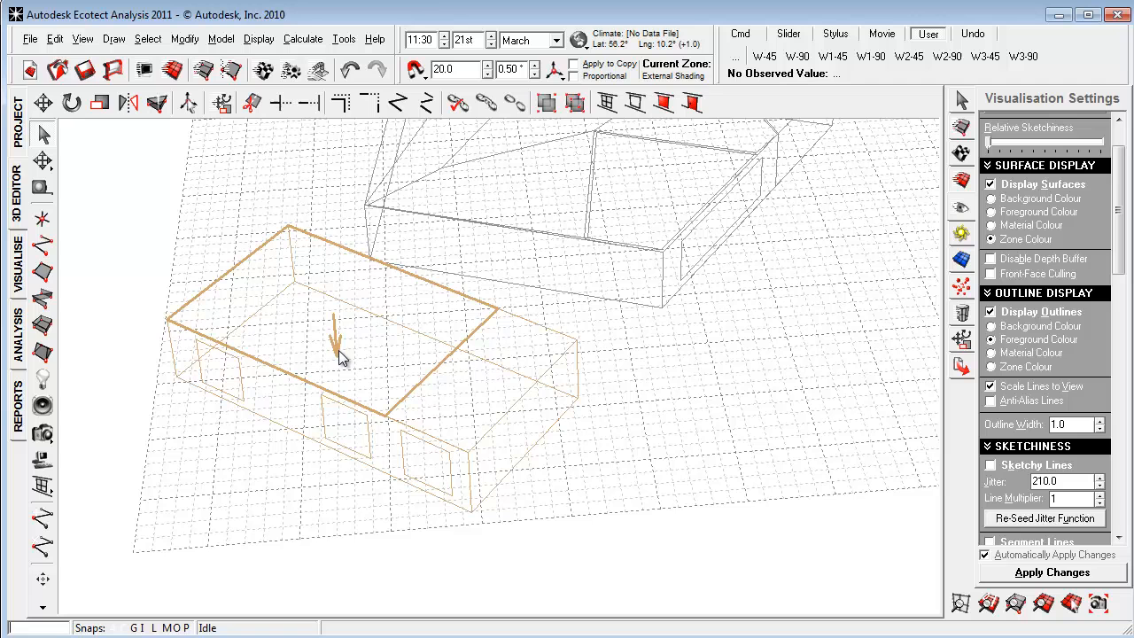
pyautogui.moveTo(347, 354)
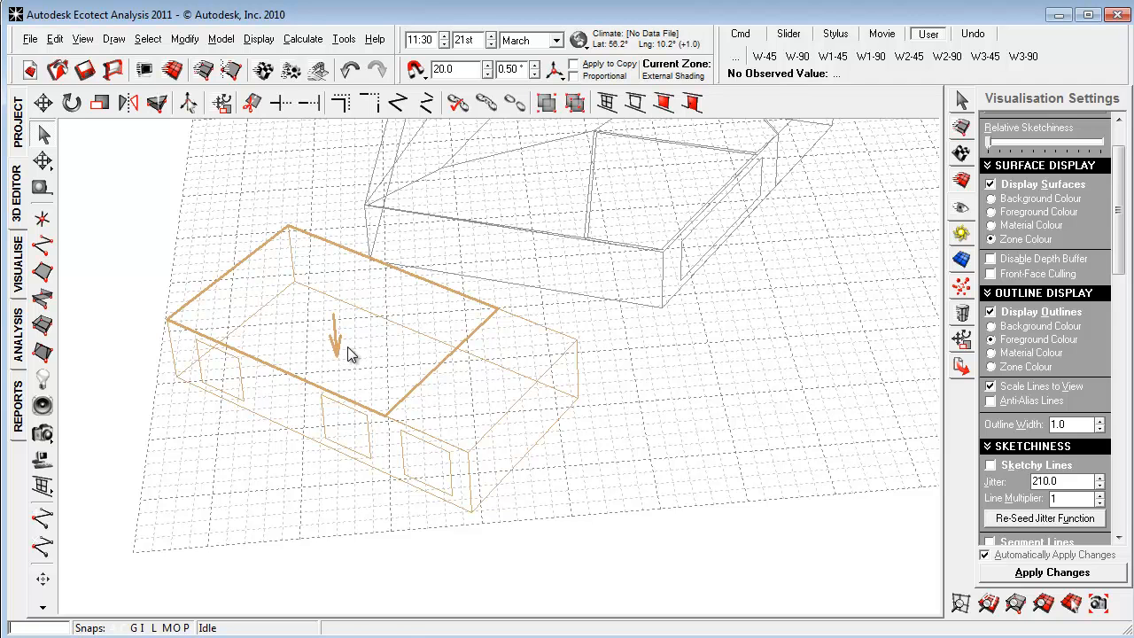
pyautogui.click(346, 345)
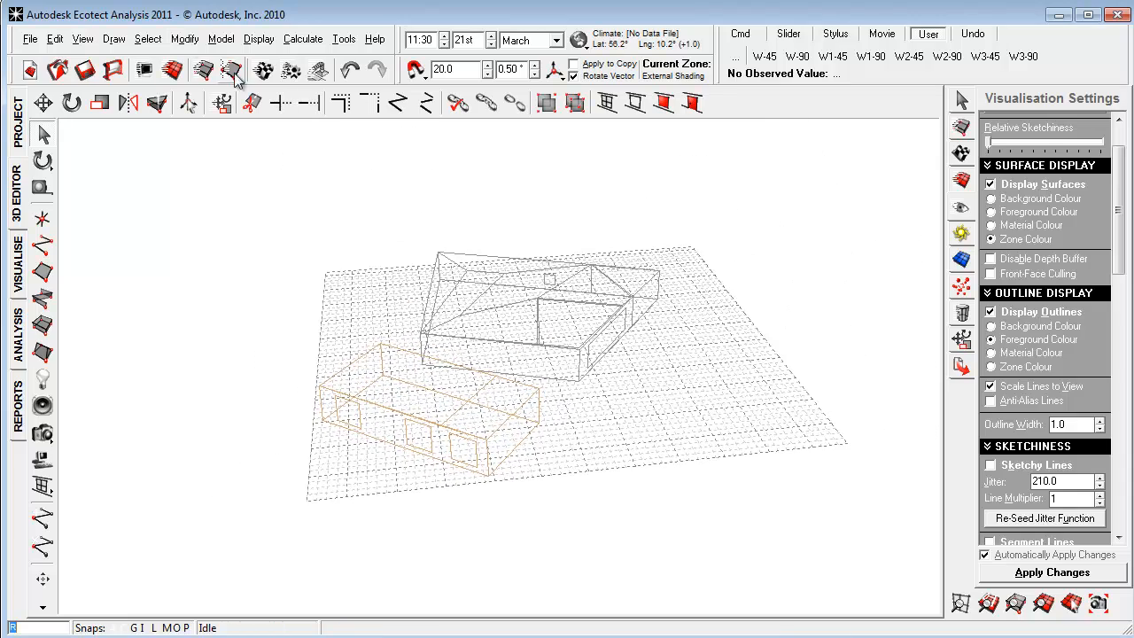
# Step: Select all Floors by element type, check their normals, deselect and face the larger zone's roof
pyautogui.click(149, 39)
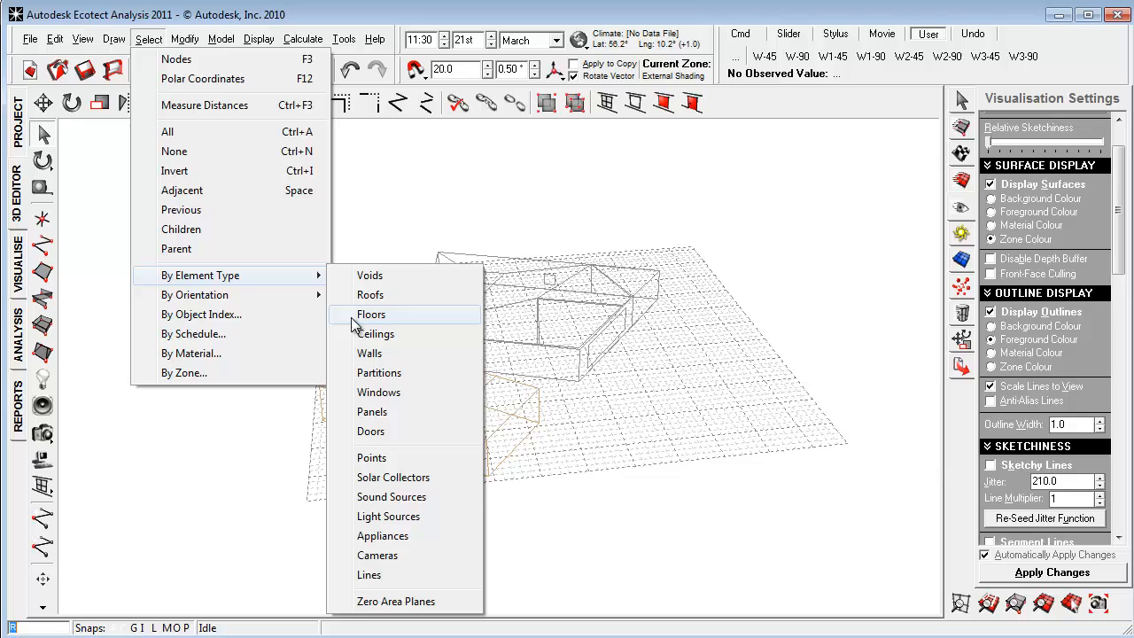
pyautogui.click(370, 316)
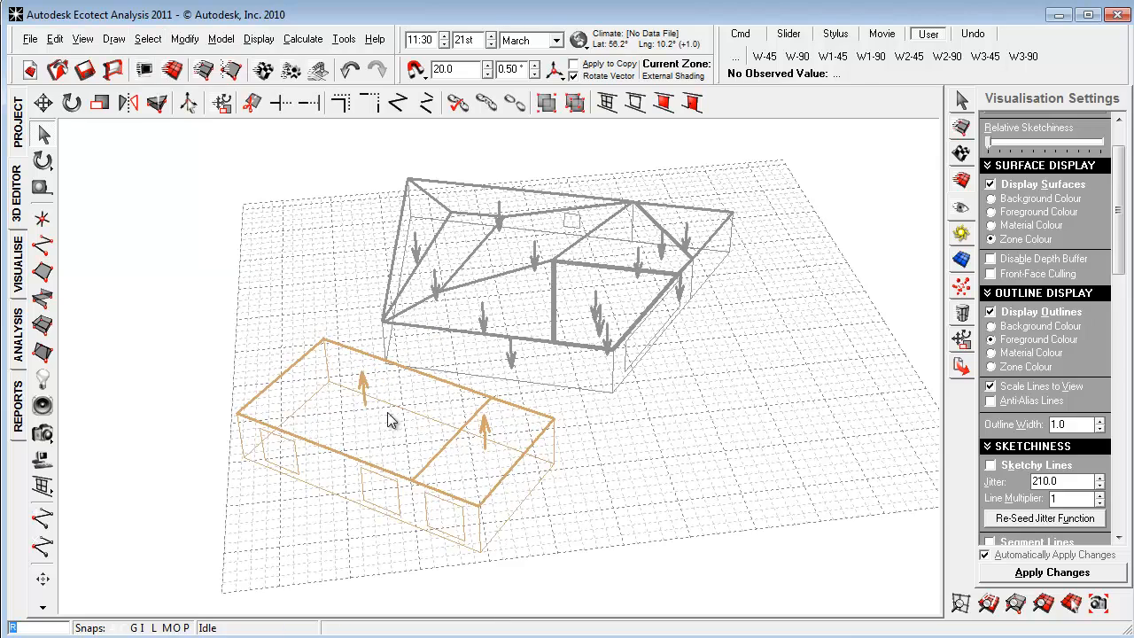
pyautogui.moveTo(393, 420); pyautogui.dragTo(560, 456)
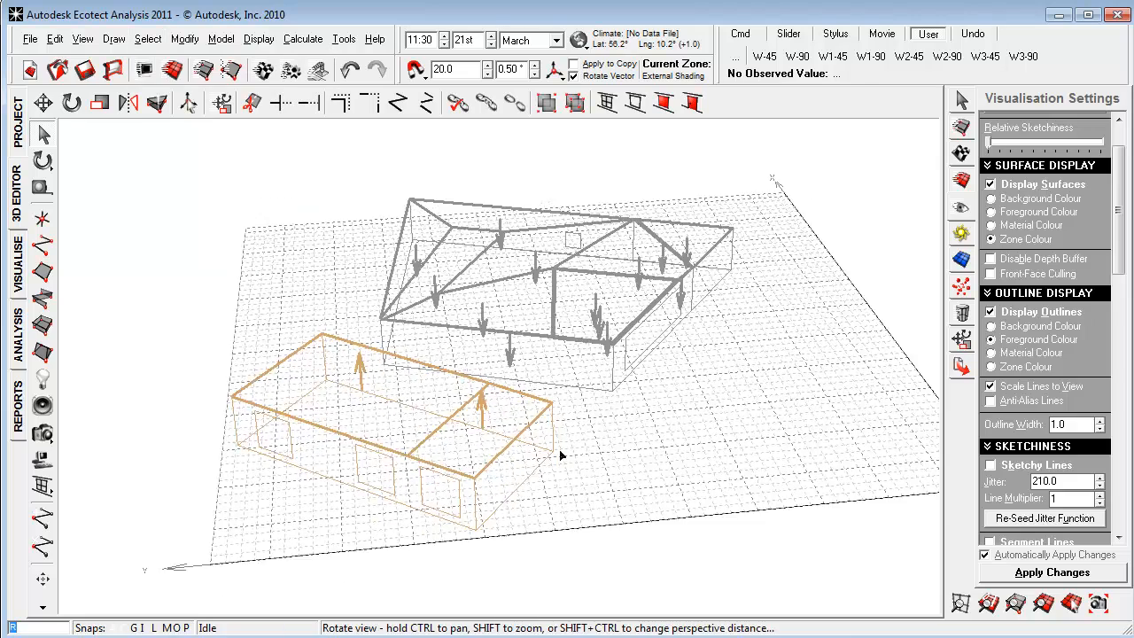
pyautogui.moveTo(561, 456); pyautogui.dragTo(601, 457)
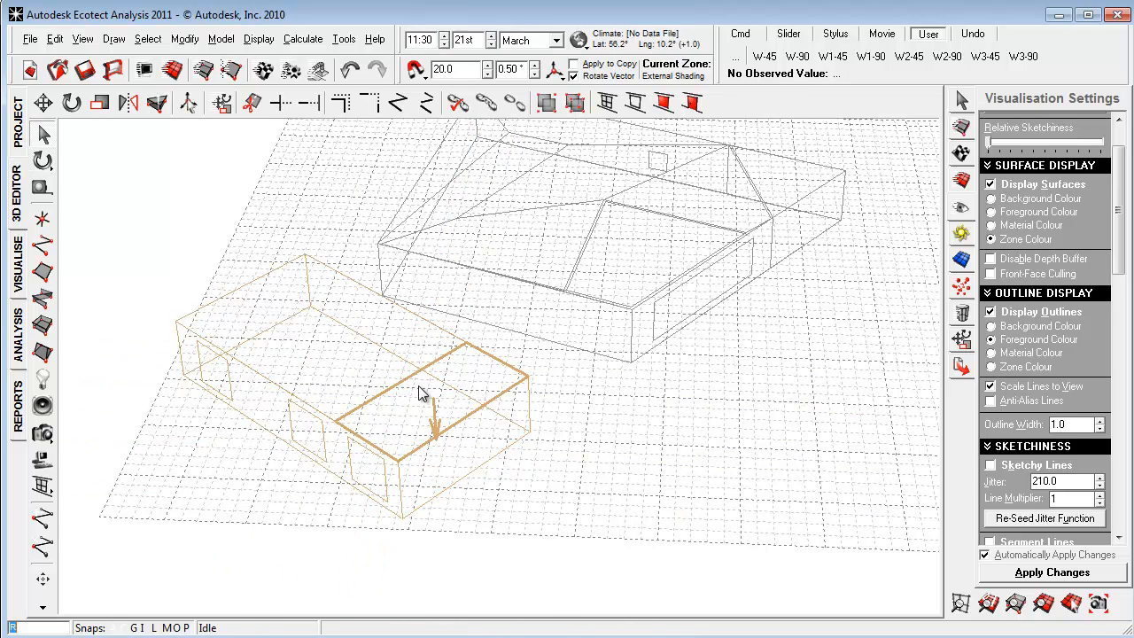
pyautogui.click(401, 382)
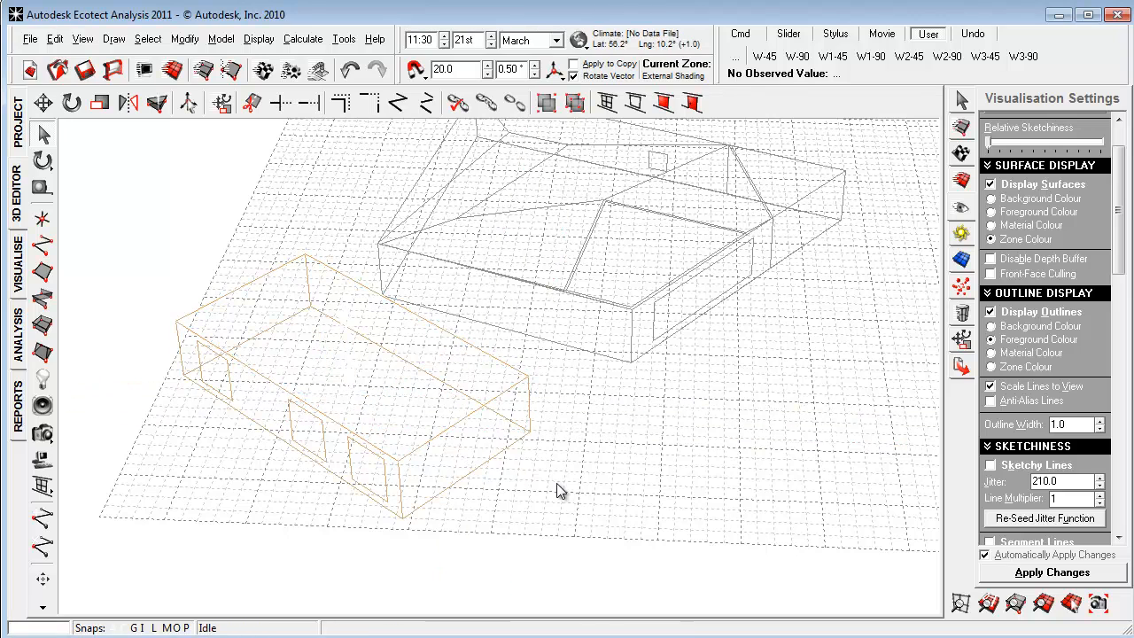
pyautogui.moveTo(558, 493); pyautogui.dragTo(517, 500)
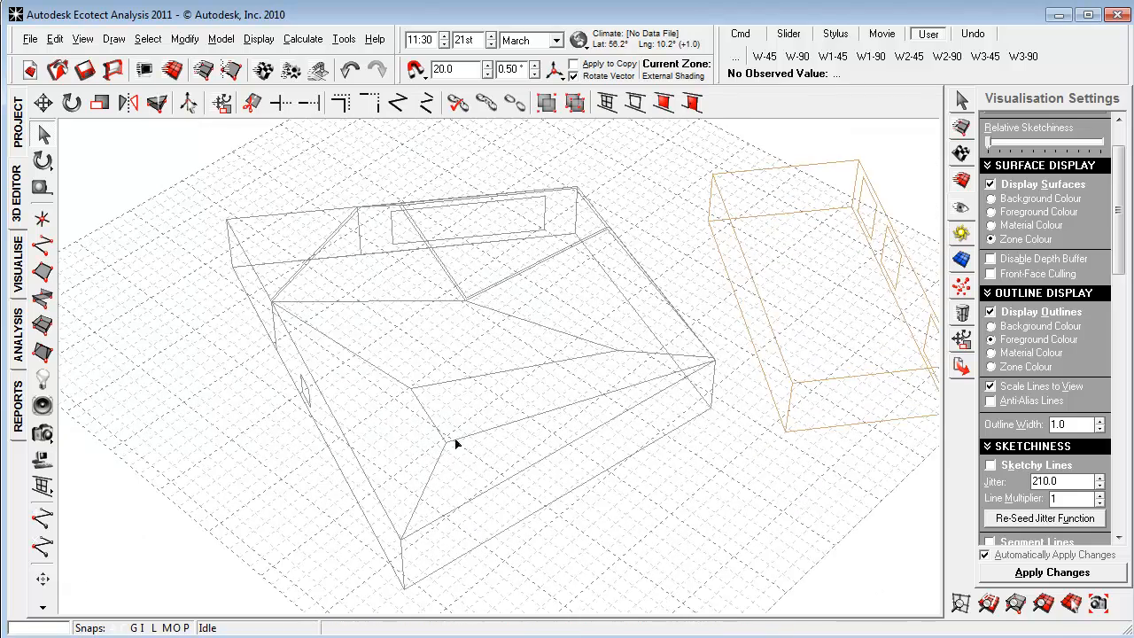
# Step: Orbit to a flatter view of the larger zone and pick its roof outline for node editing
pyautogui.moveTo(457, 443); pyautogui.dragTo(602, 510)
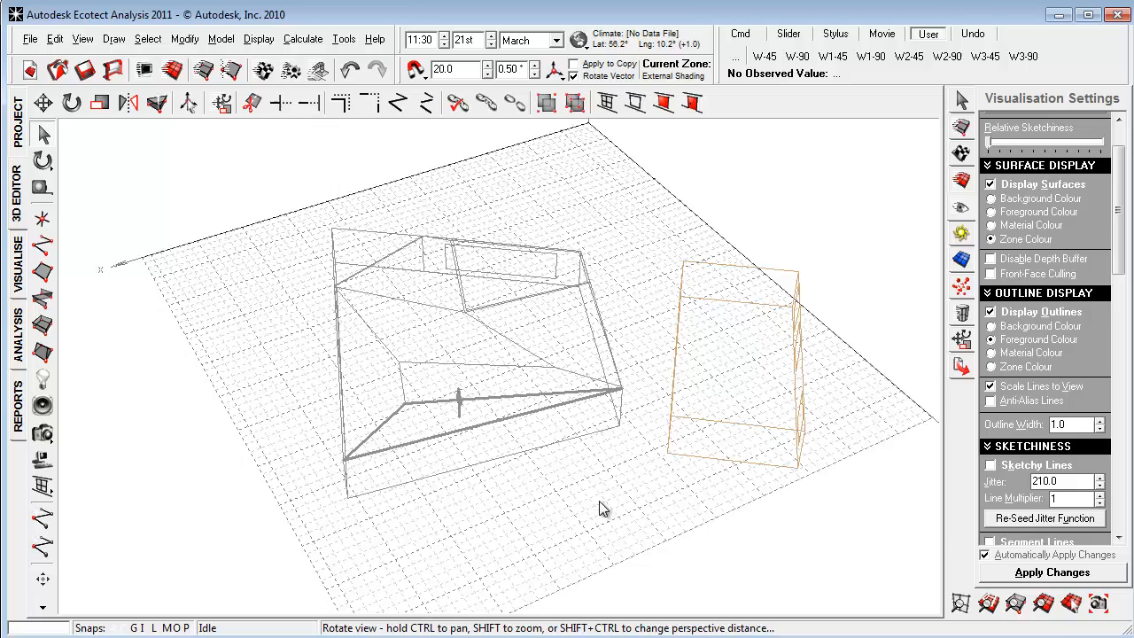
pyautogui.moveTo(602, 509); pyautogui.dragTo(751, 558)
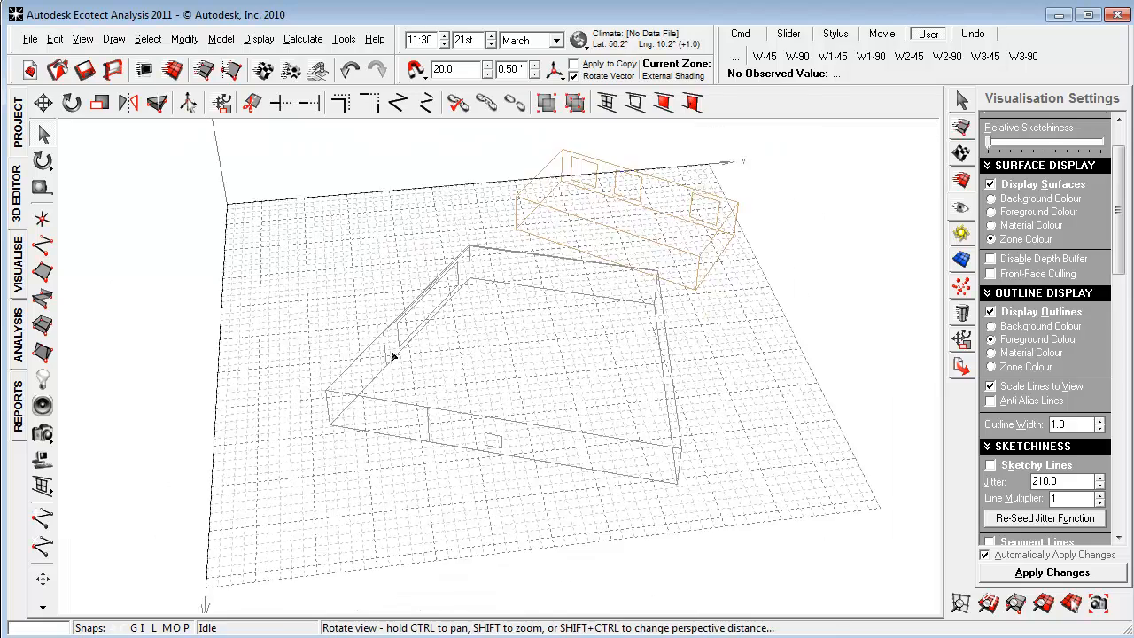
pyautogui.moveTo(393, 354); pyautogui.dragTo(479, 319)
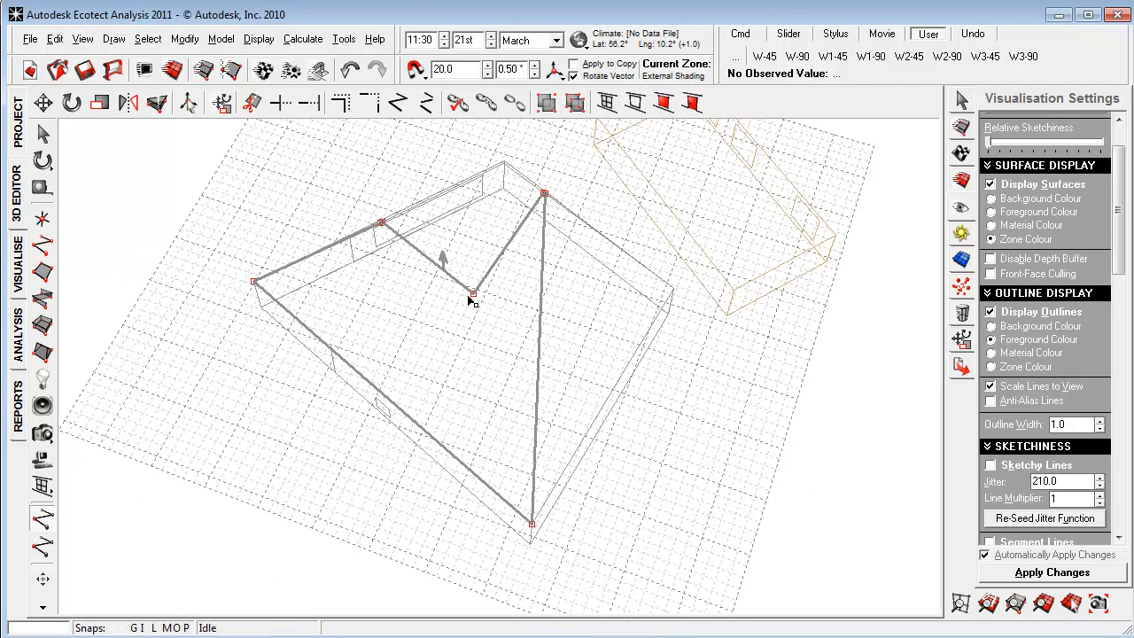
pyautogui.moveTo(96, 525)
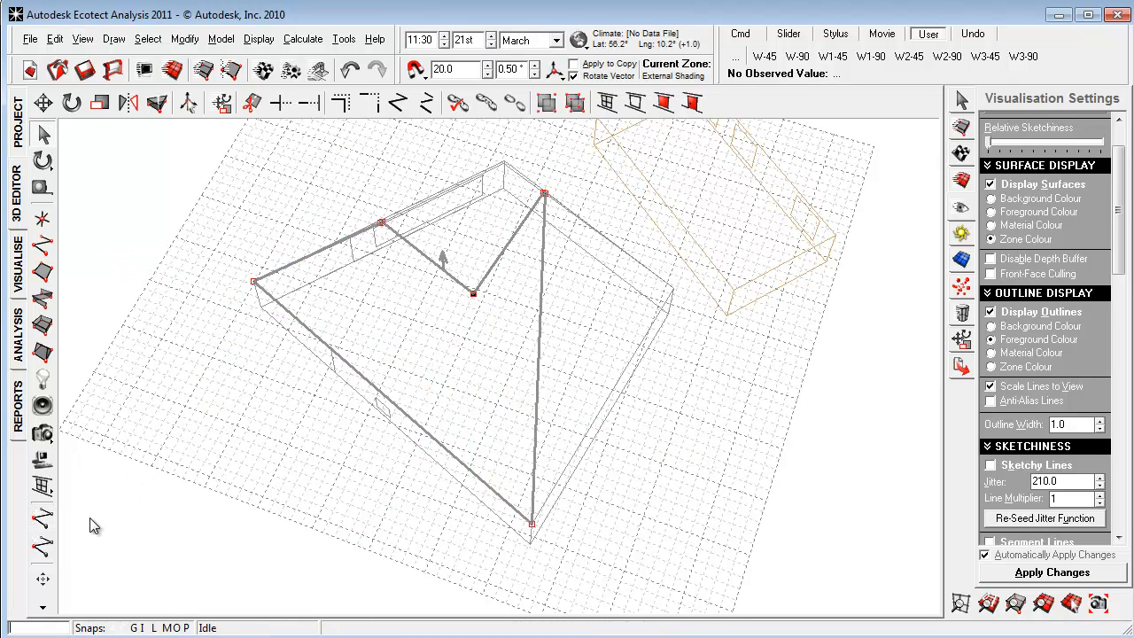